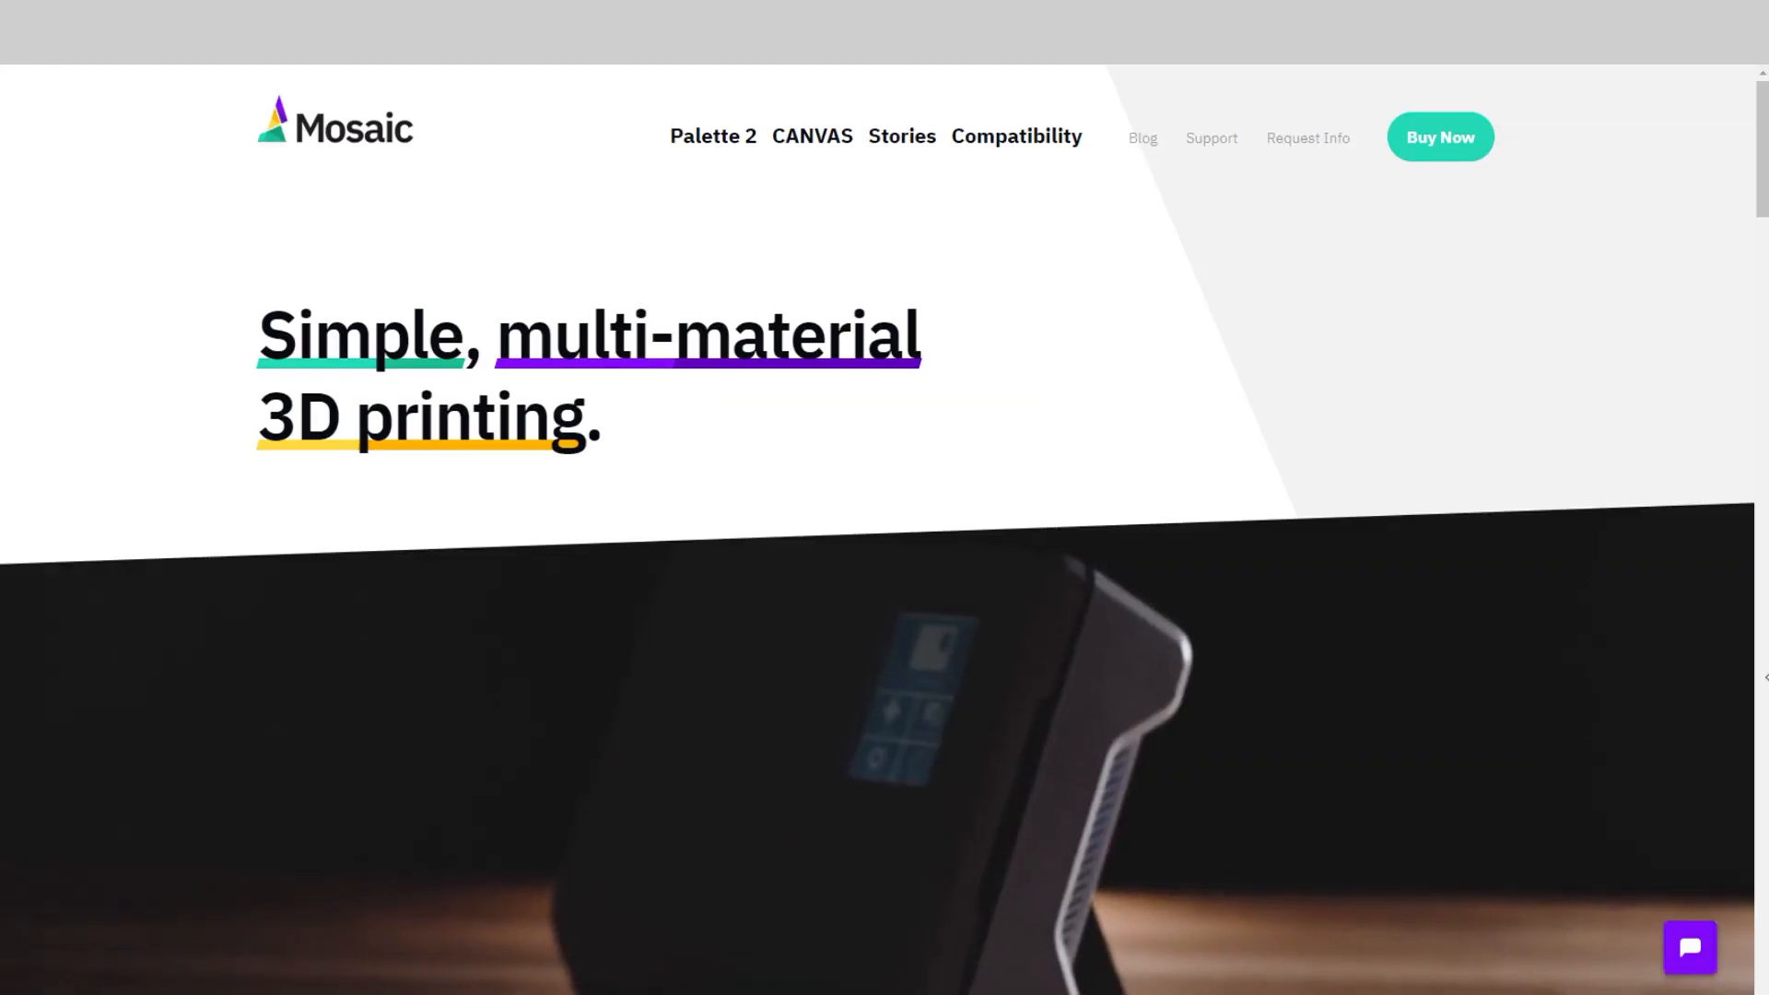
Reach the CANVAS My Projects list from the Mosaic site's CANVAS page.
click(811, 136)
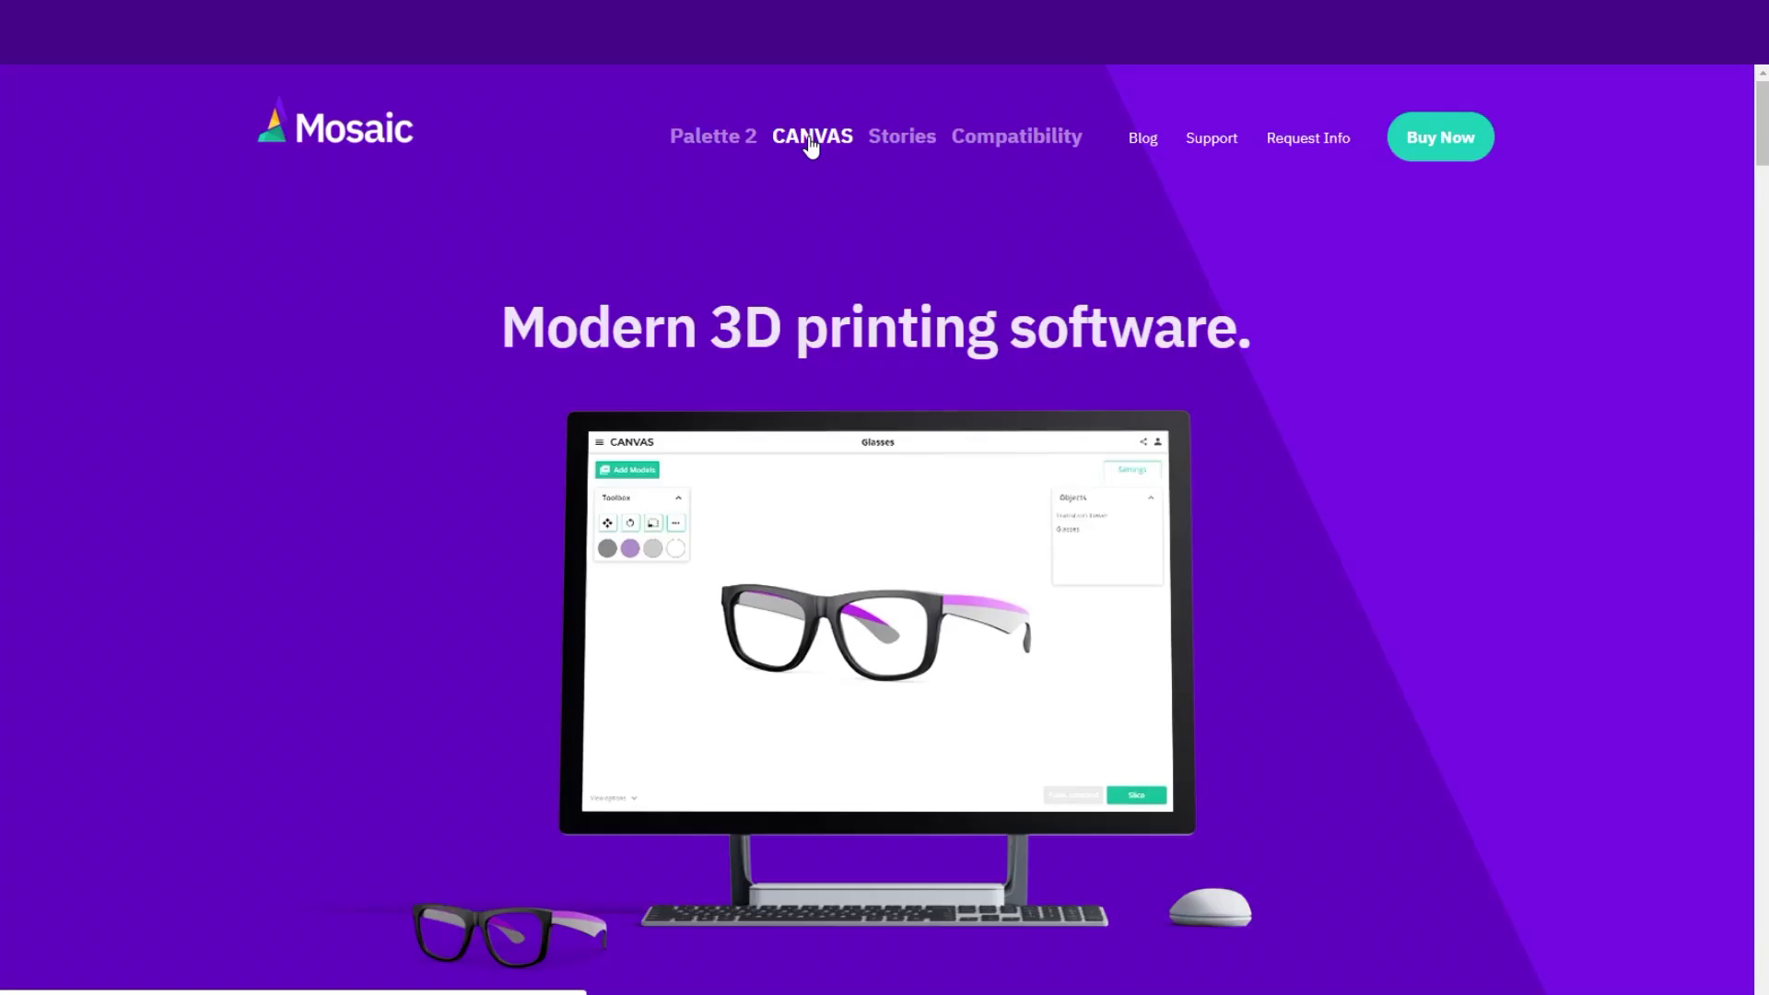
click(811, 137)
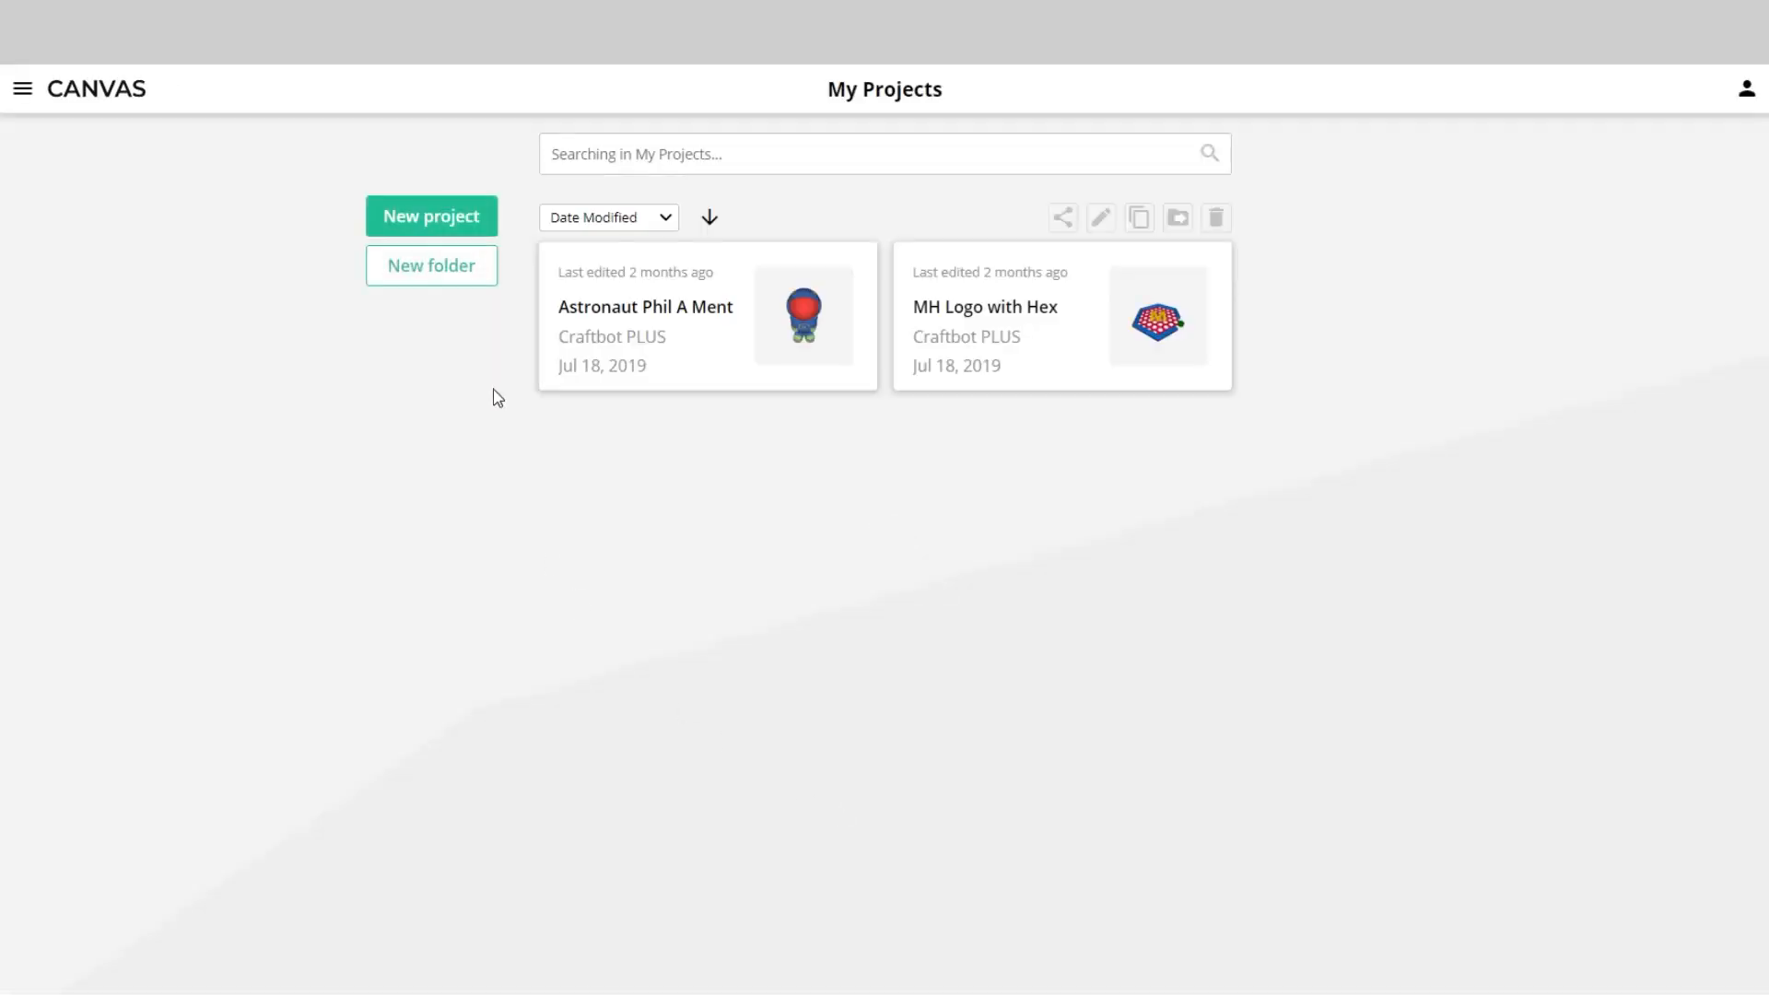
Start a new printer profile from the Printer Profiles page.
click(22, 88)
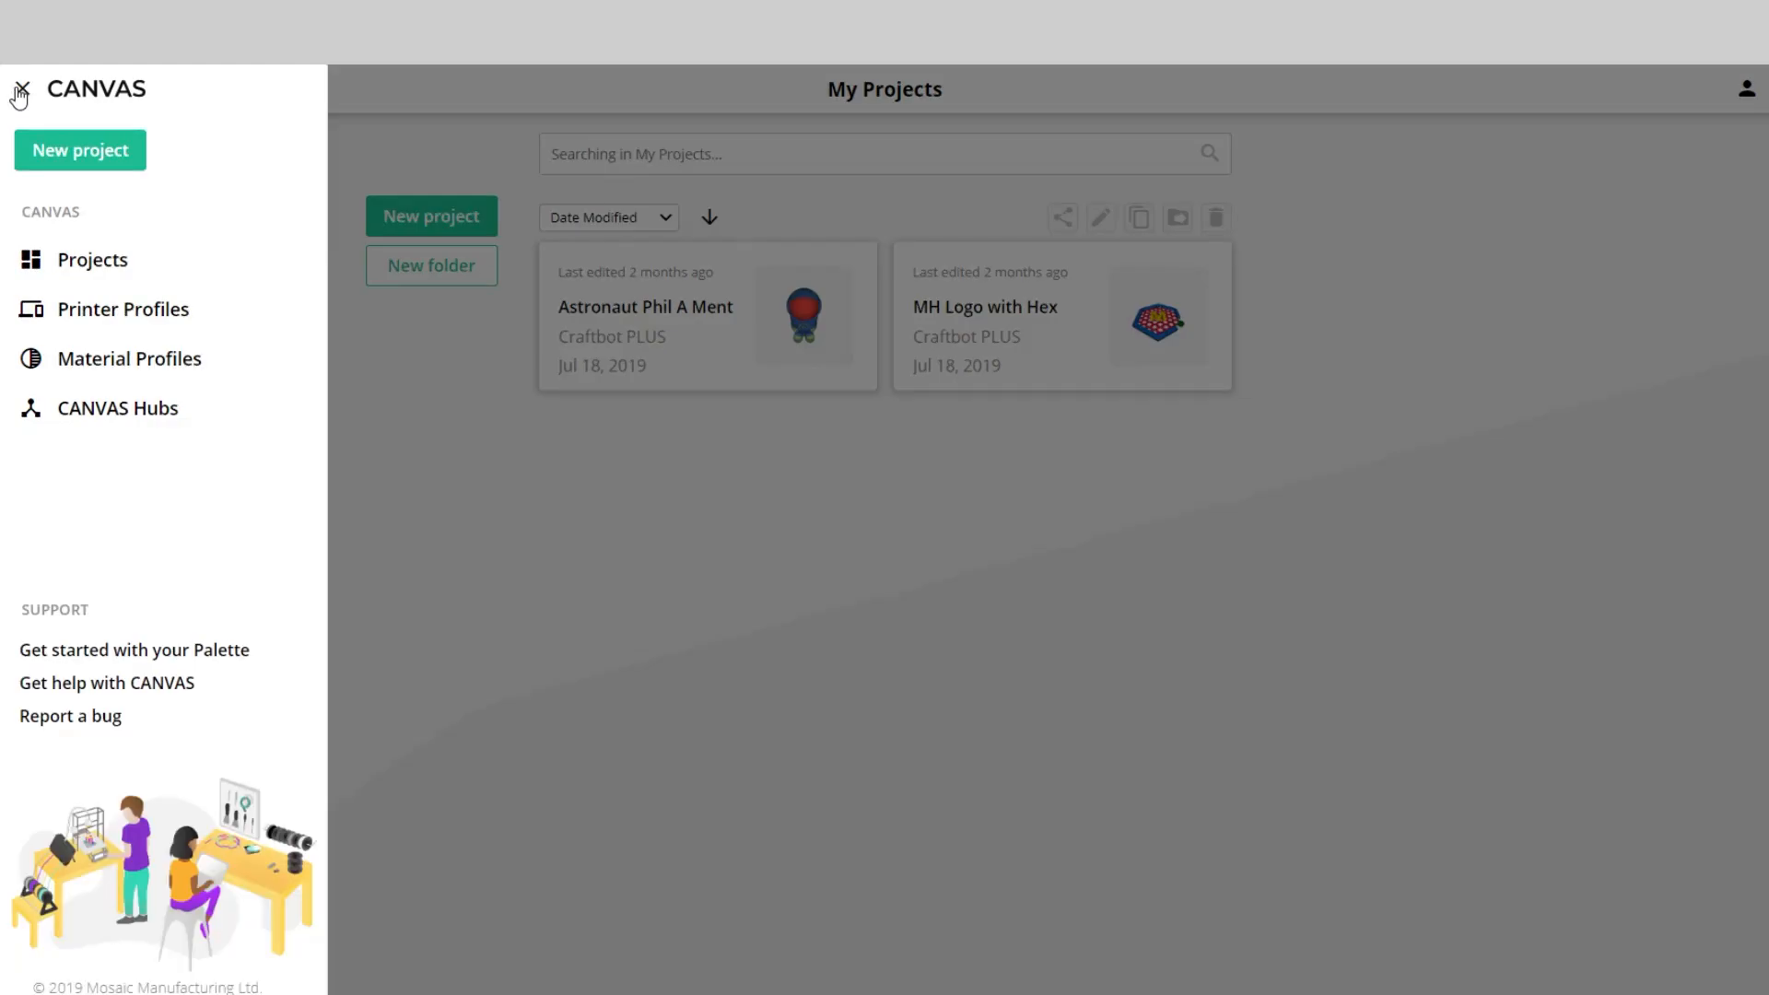
click(121, 308)
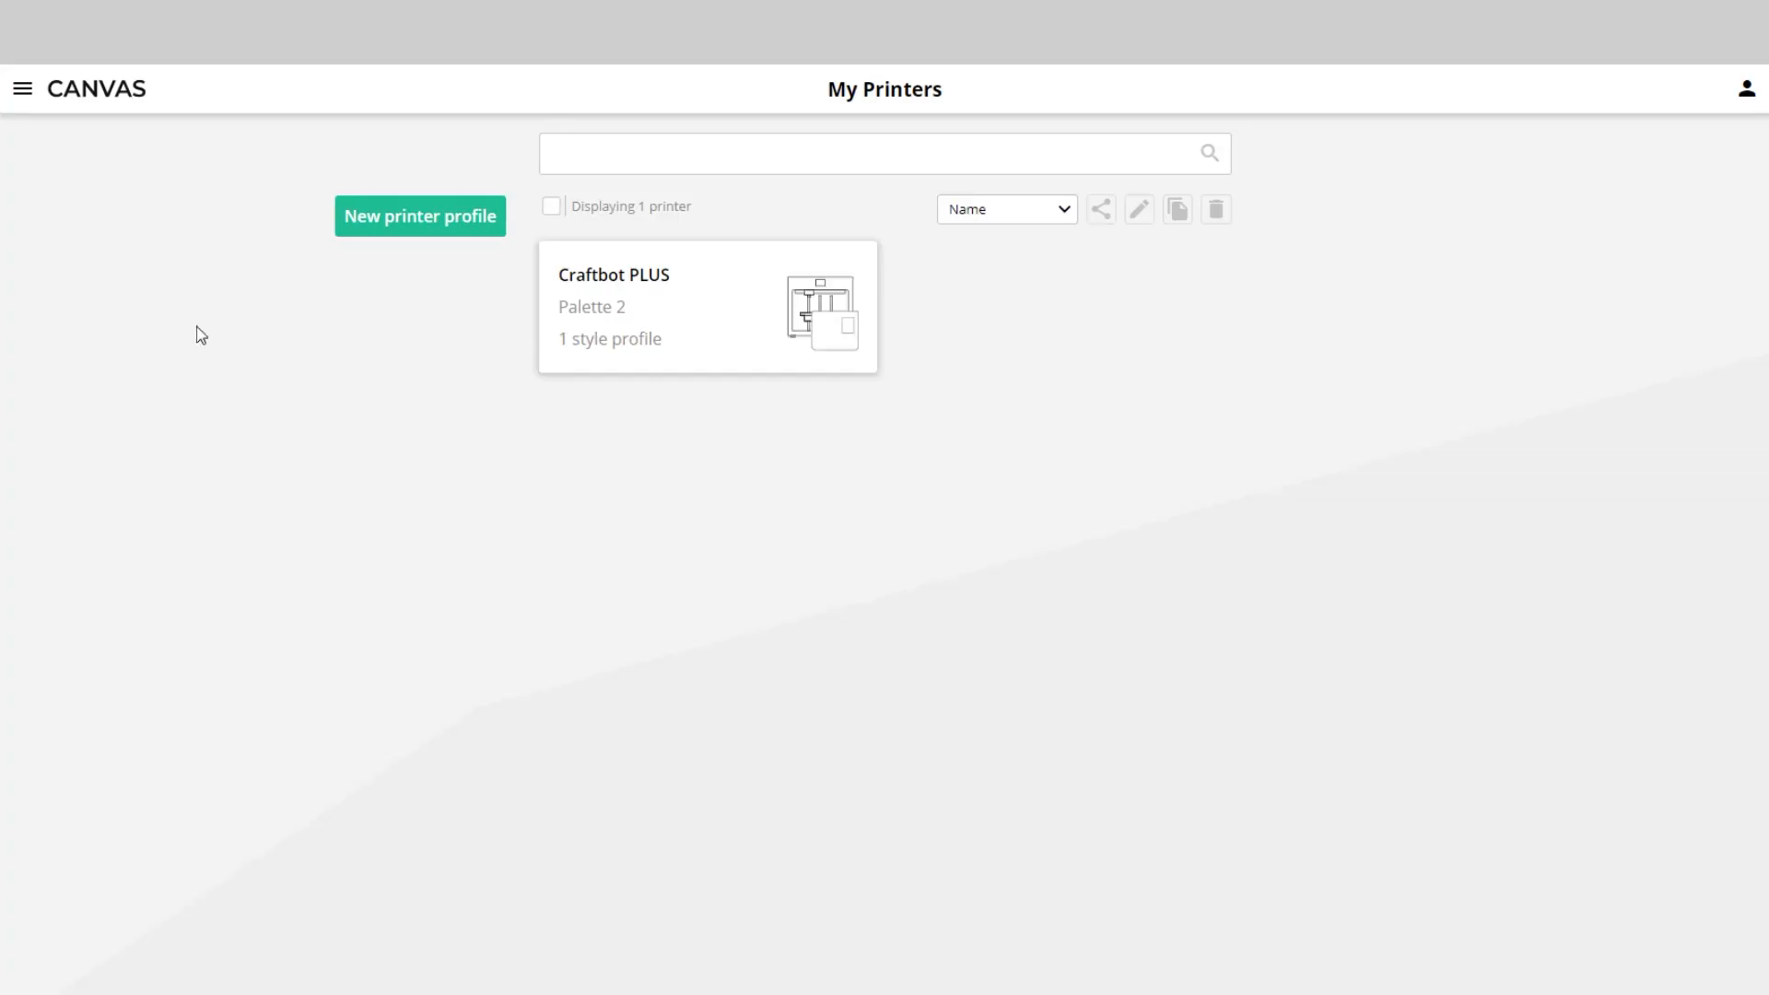
click(420, 216)
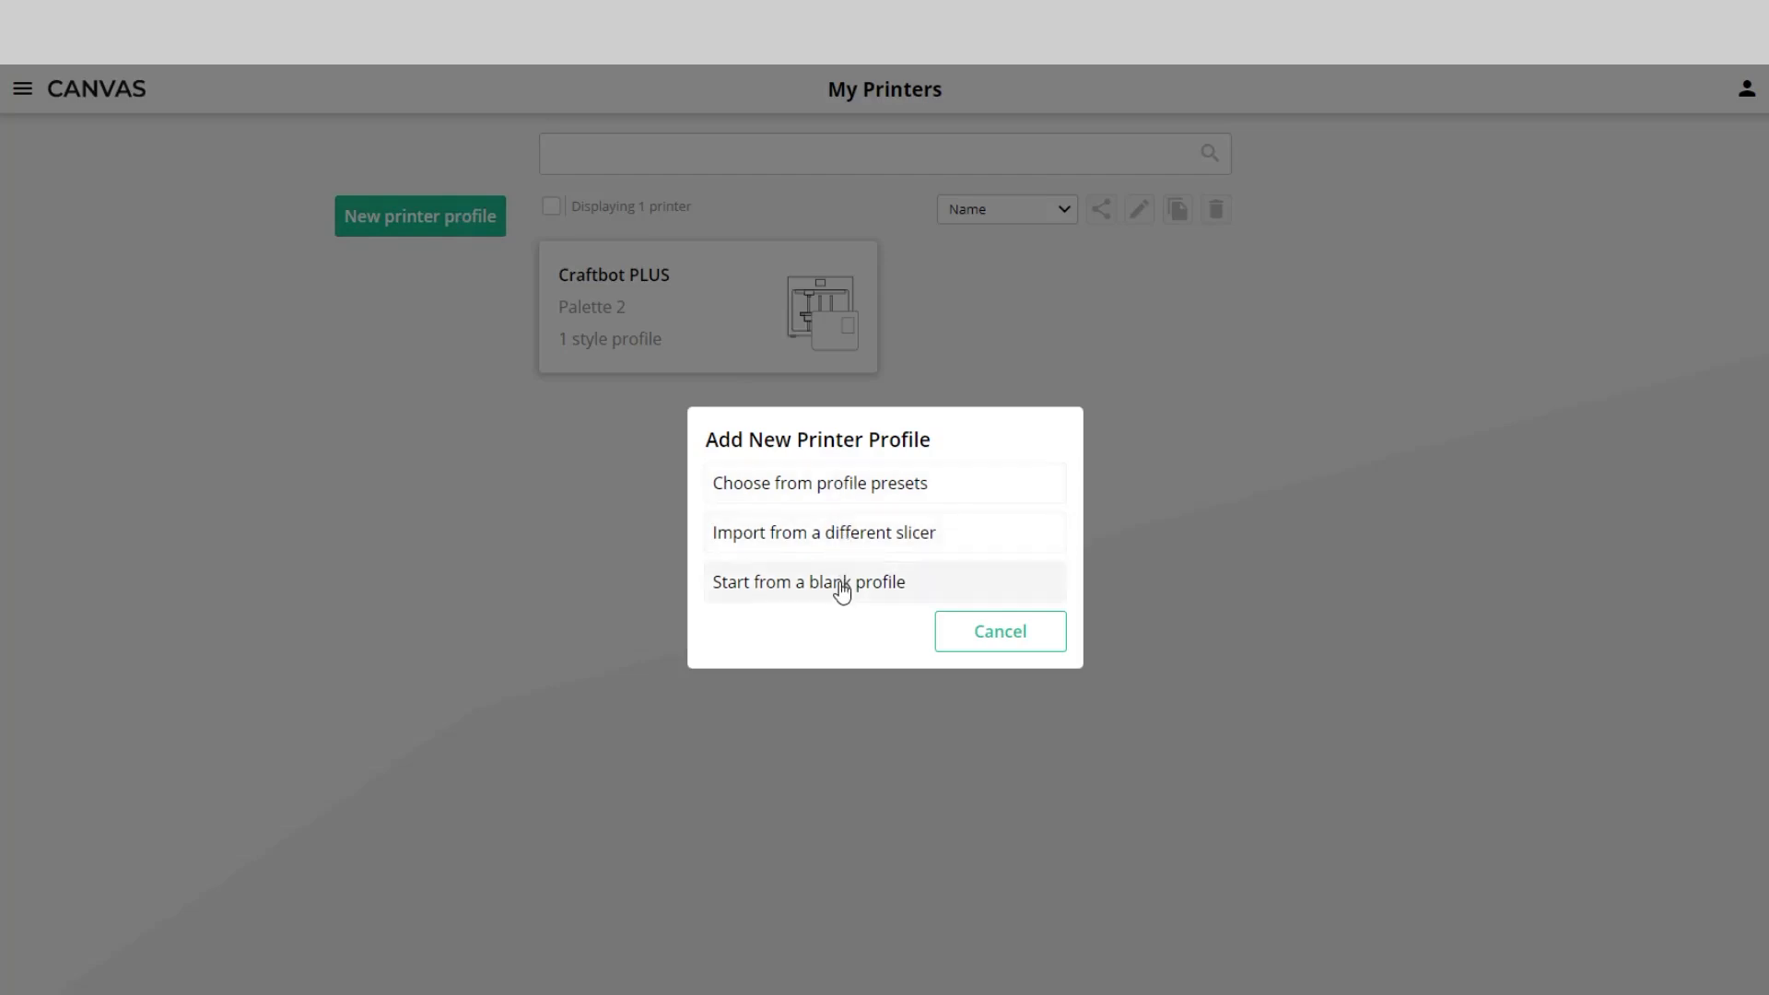
Base the profile on a blank template and choose a printer icon for it.
click(808, 581)
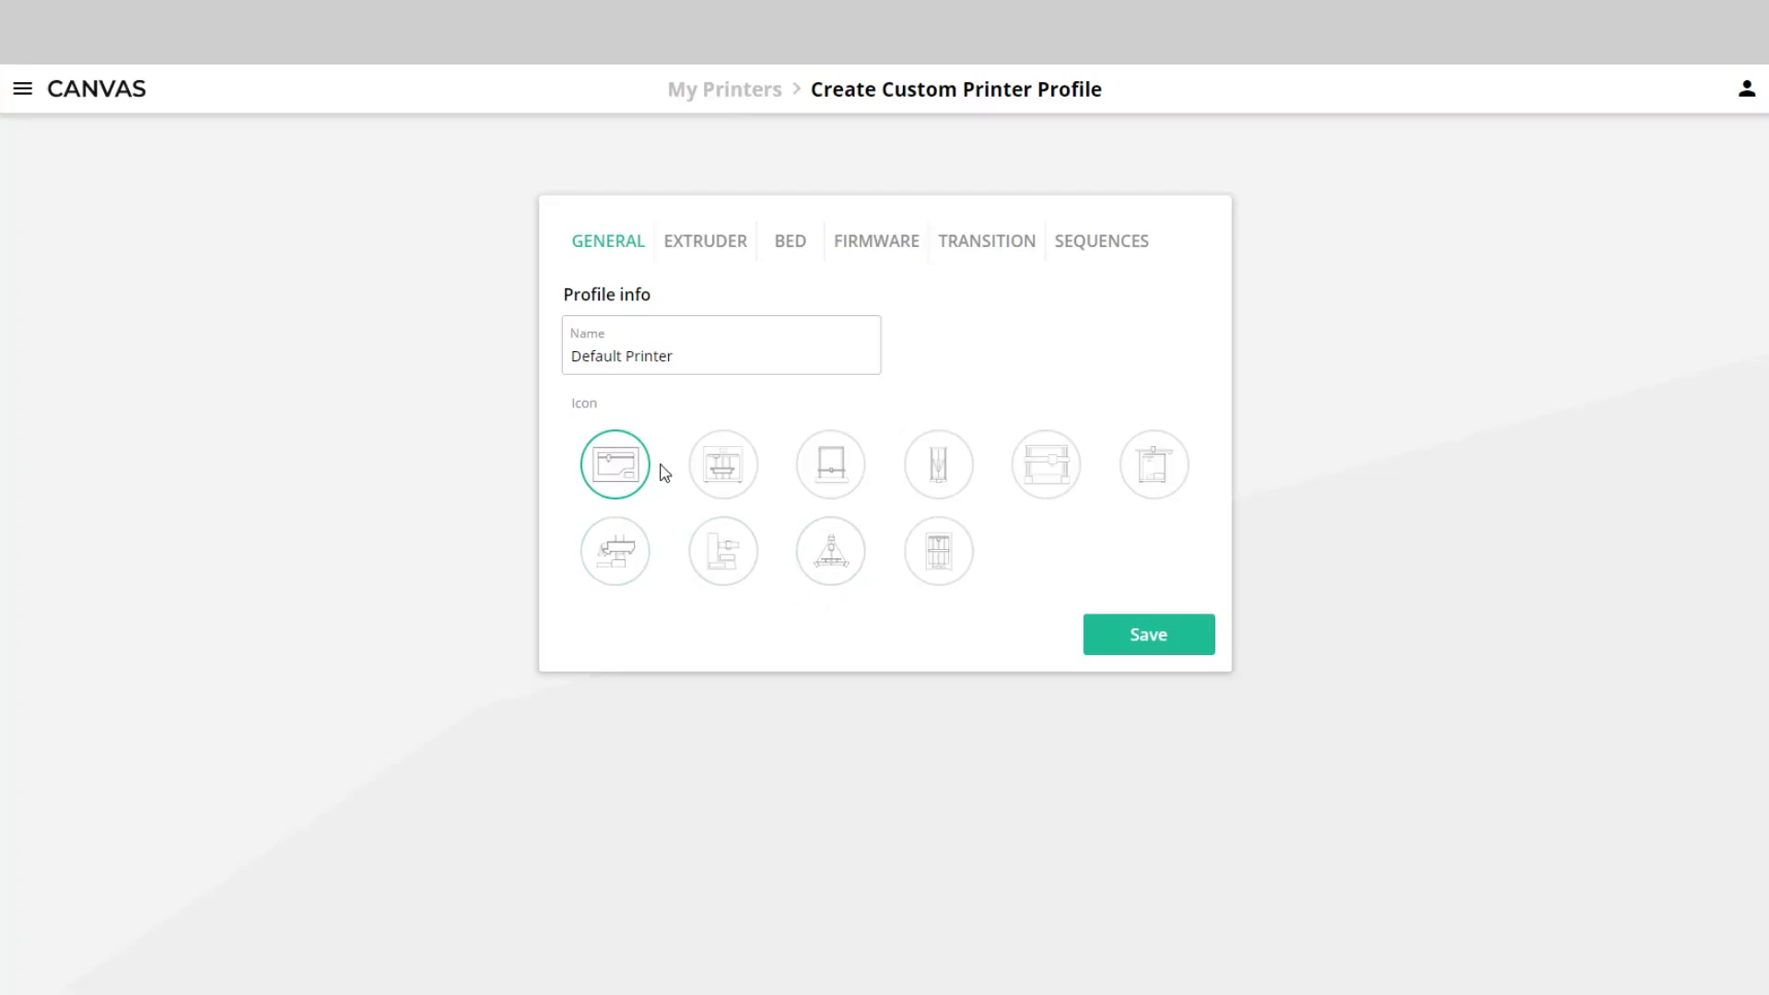
click(1043, 465)
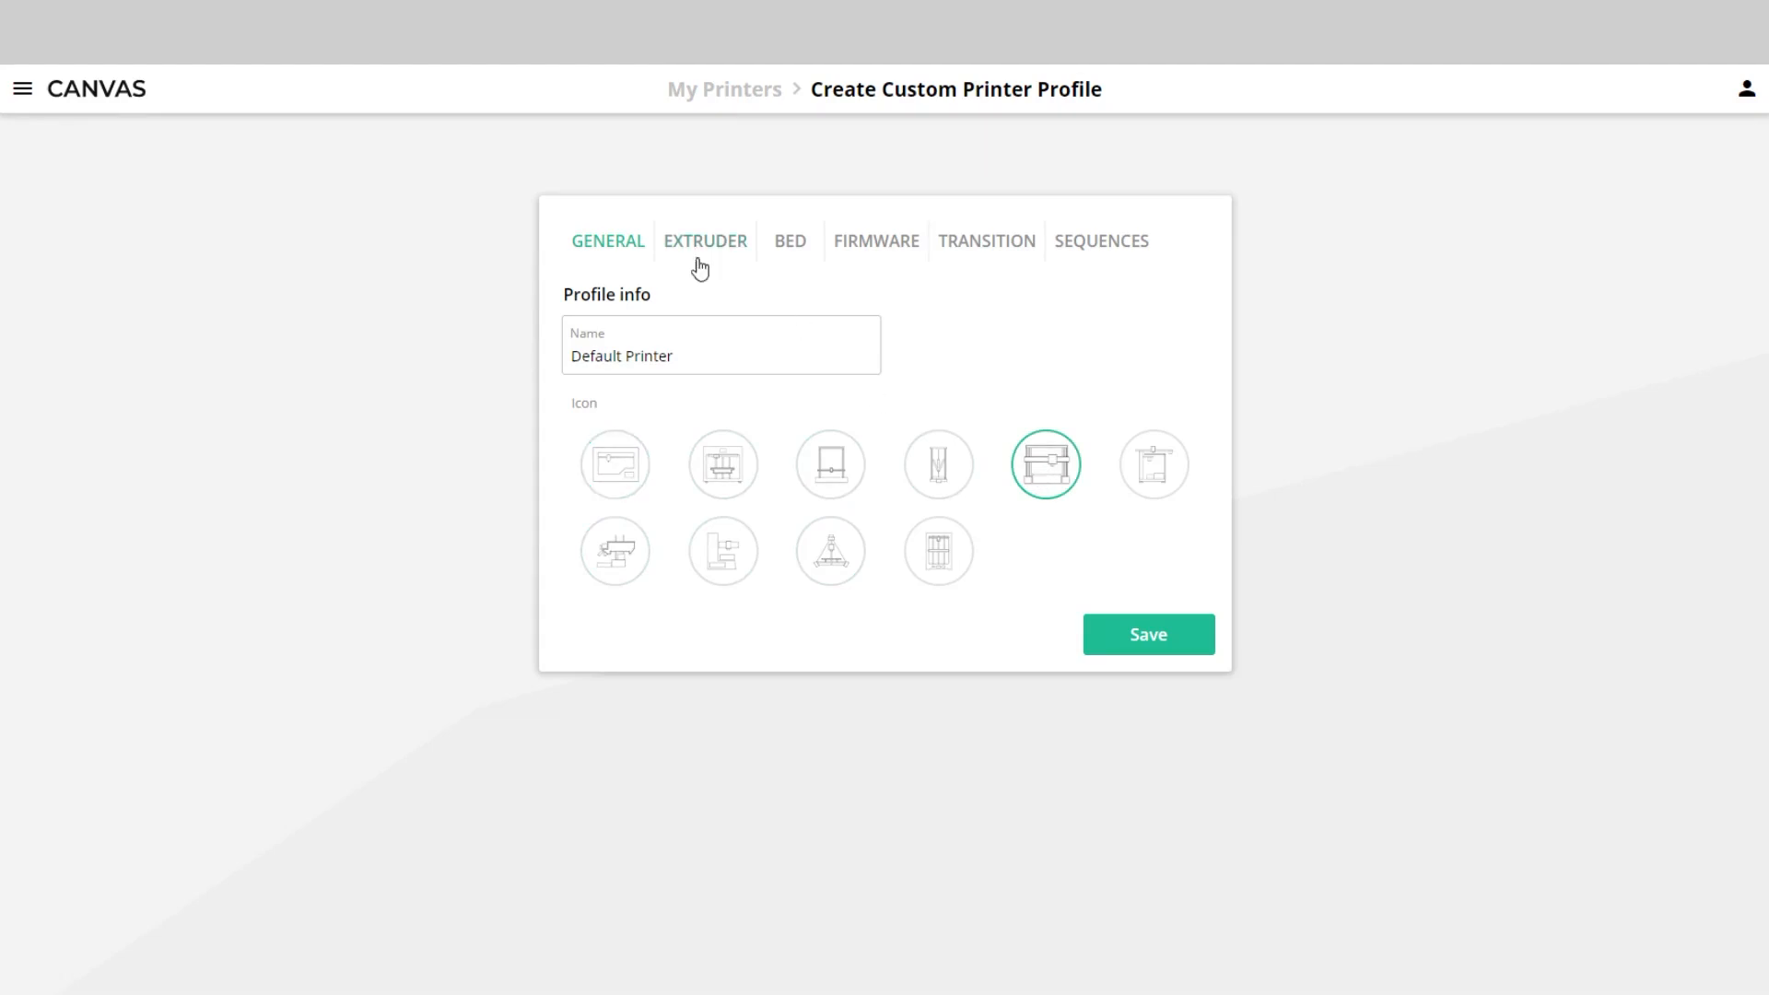
click(704, 239)
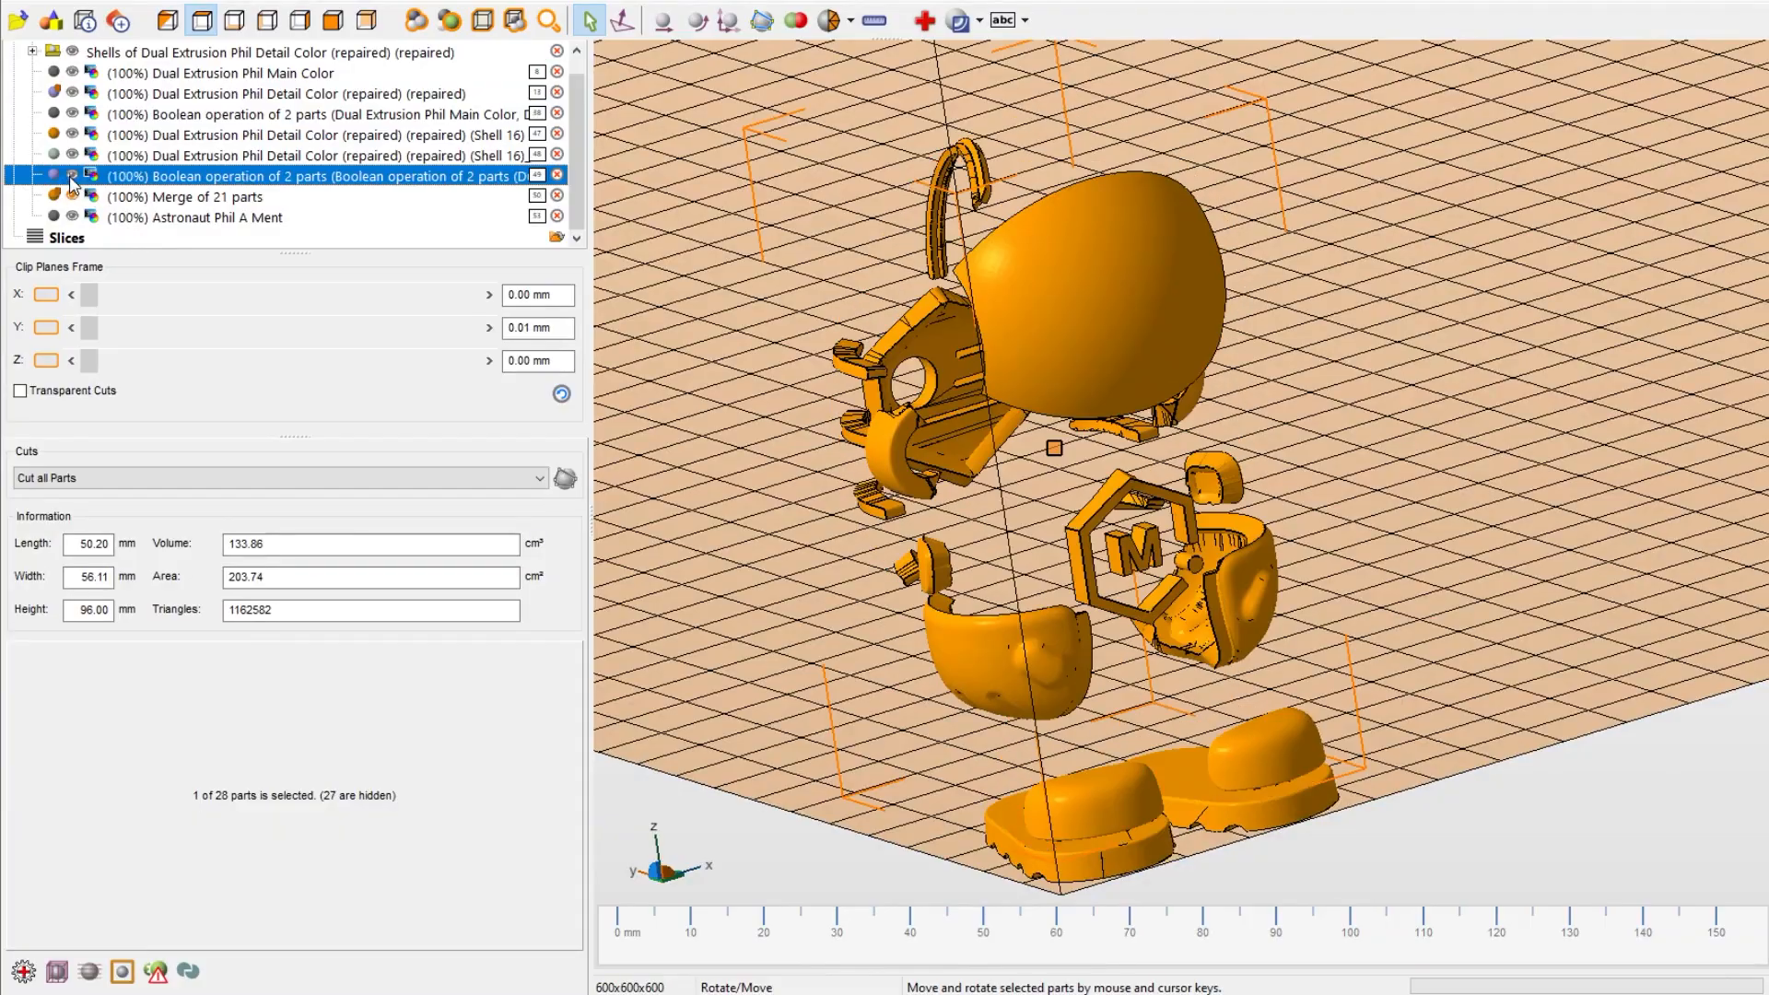
Rotate the split astronaut in Netfabb to examine its separate parts.
drag(1128, 451, 1382, 673)
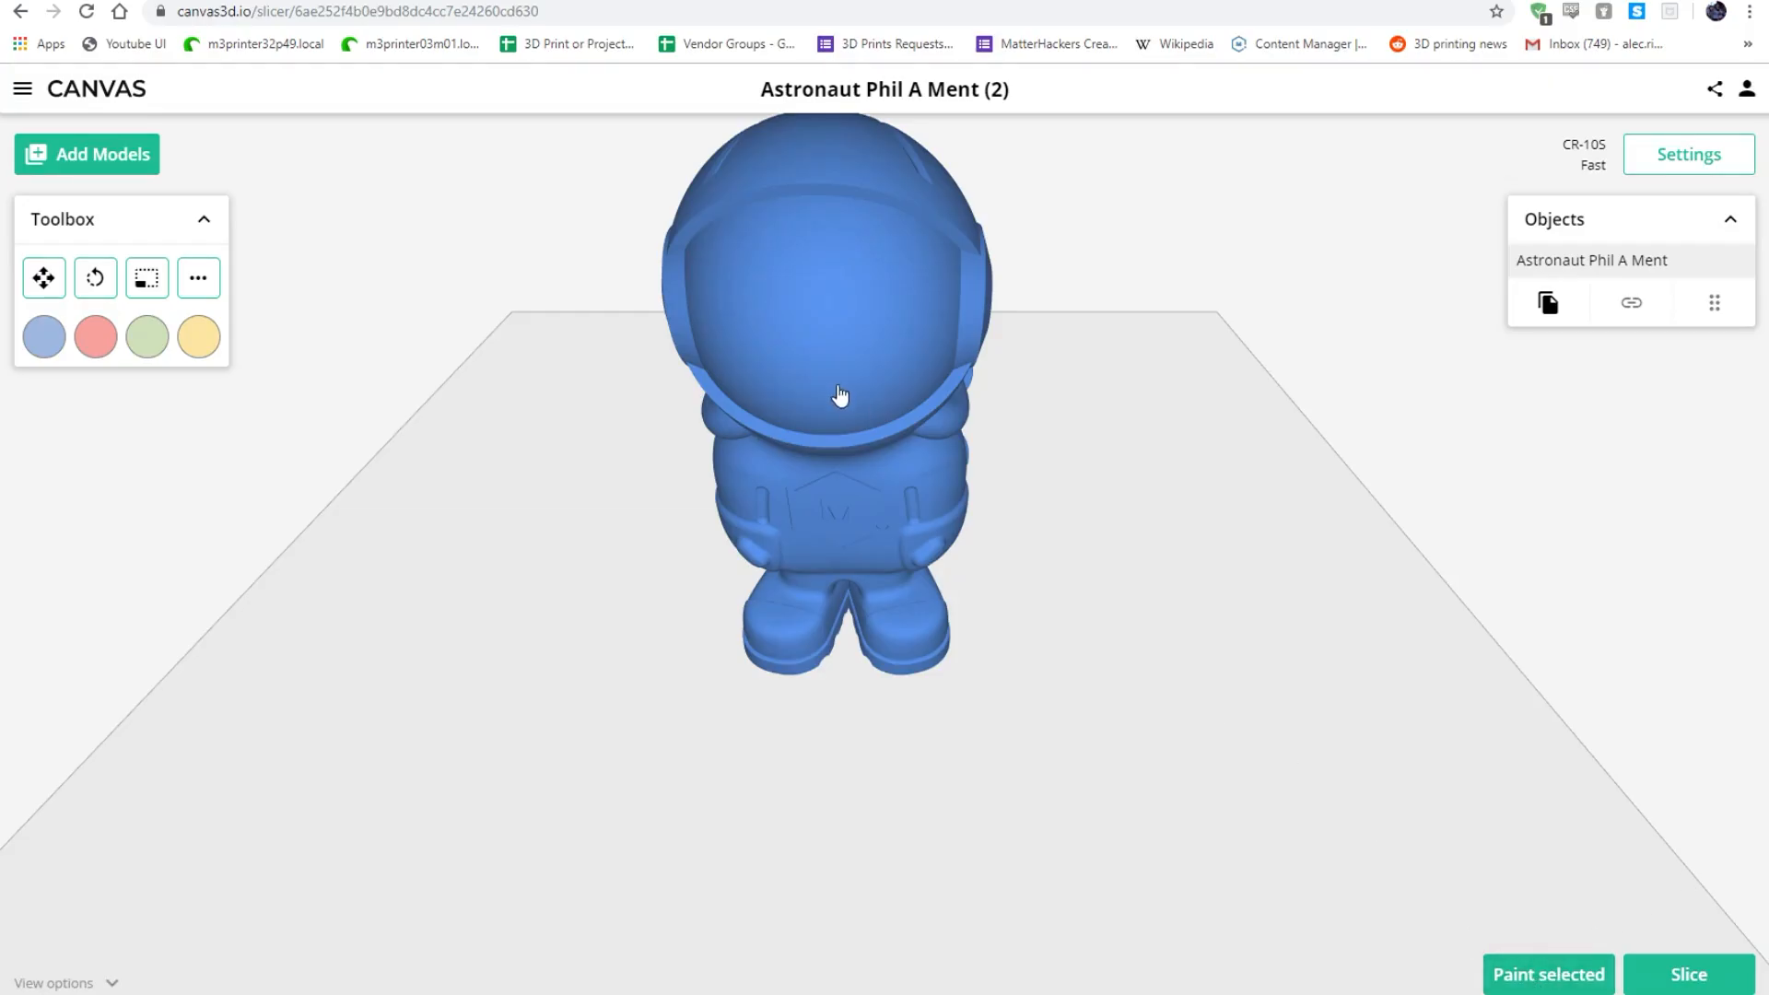
Paint a stroke on the visor and flood-fill the astronaut's body red.
click(1546, 973)
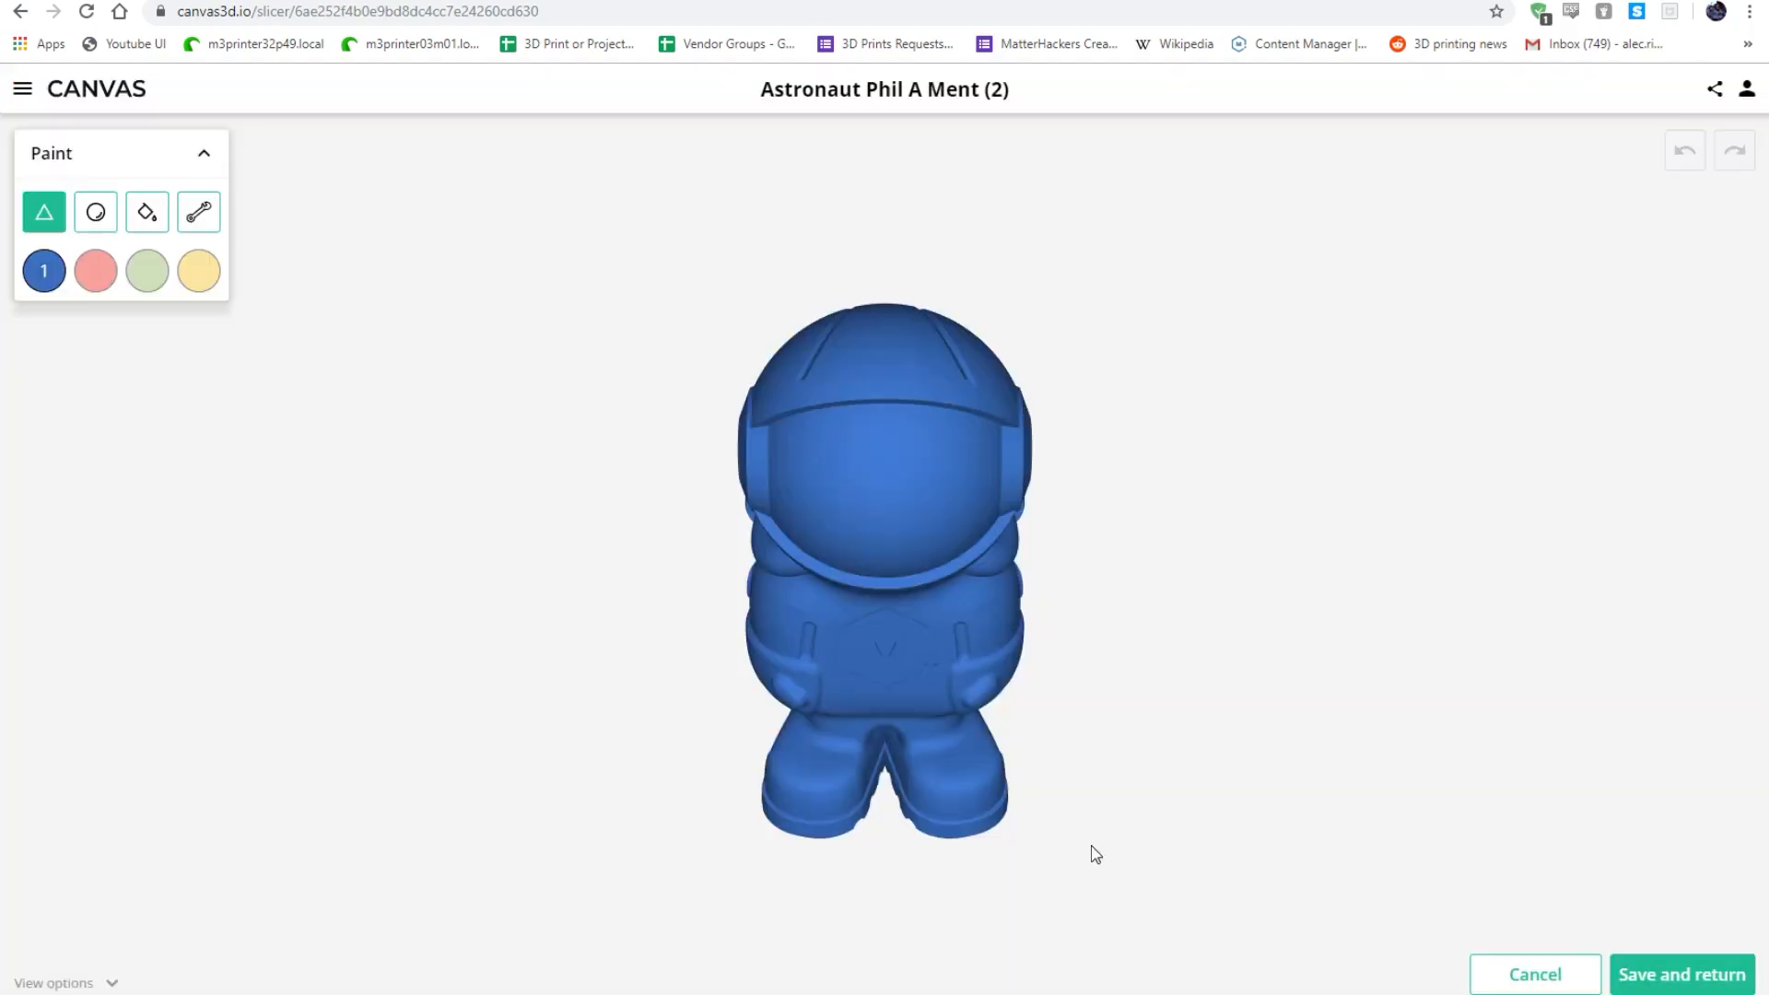
mouse_move(44, 214)
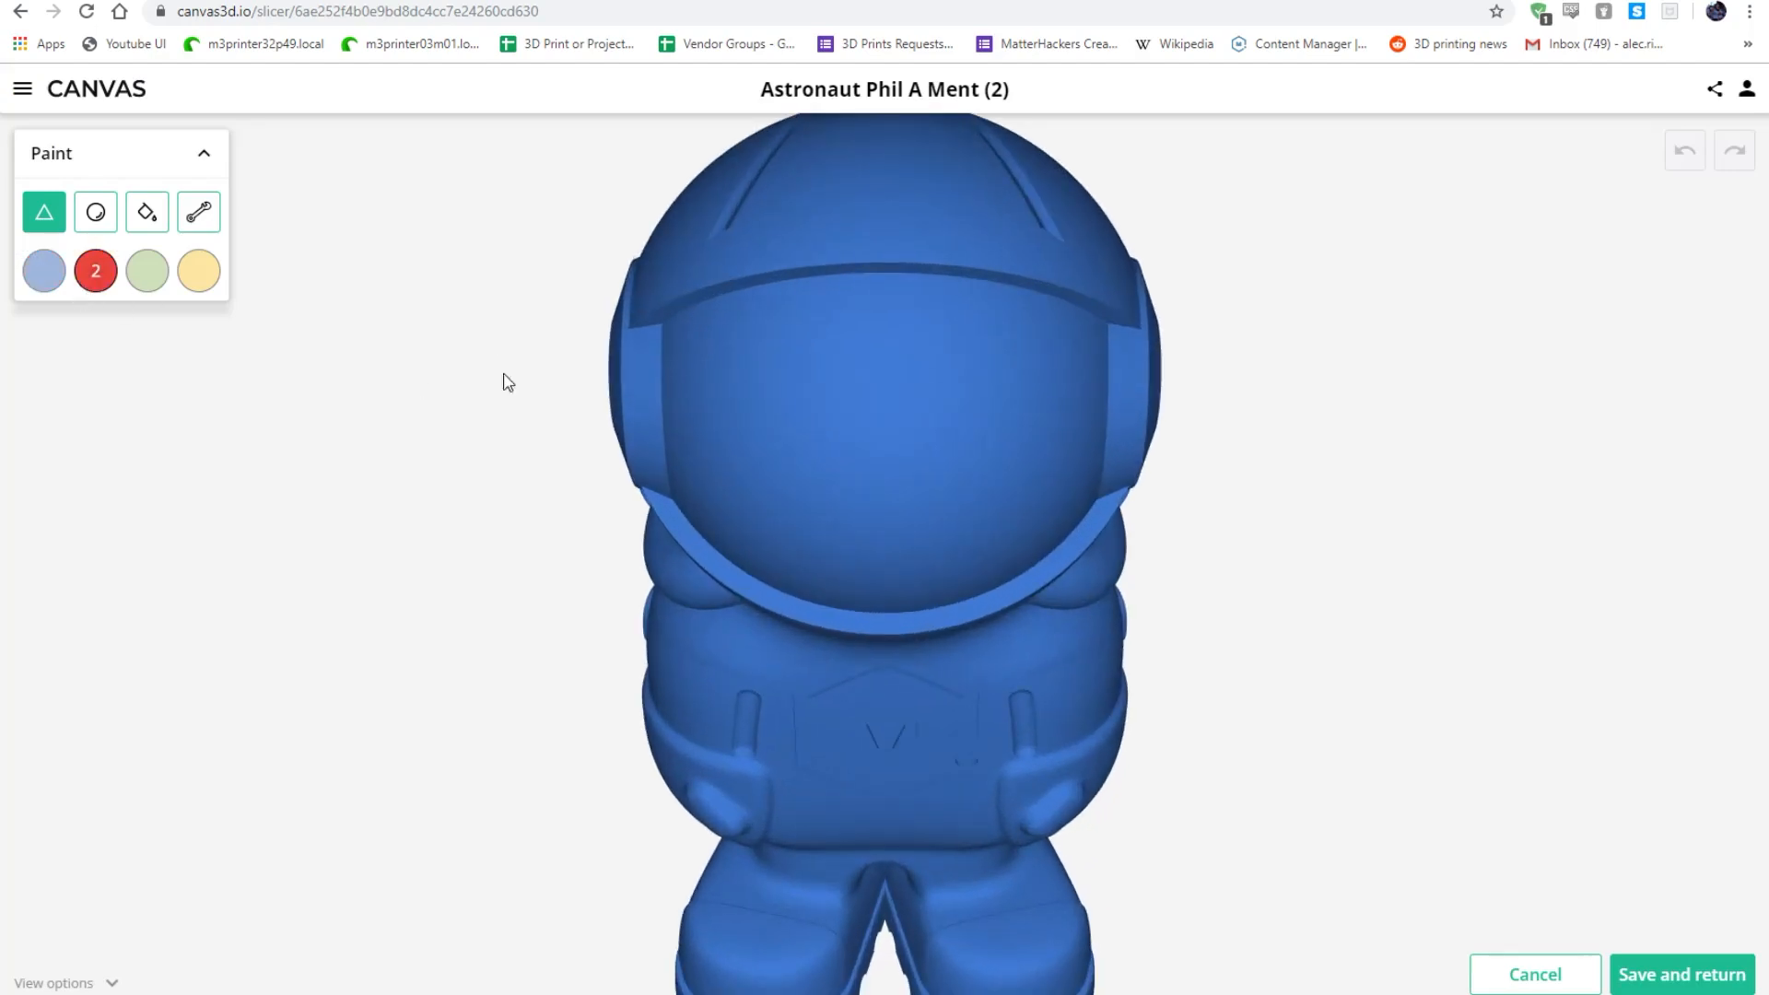
drag(868, 435, 874, 531)
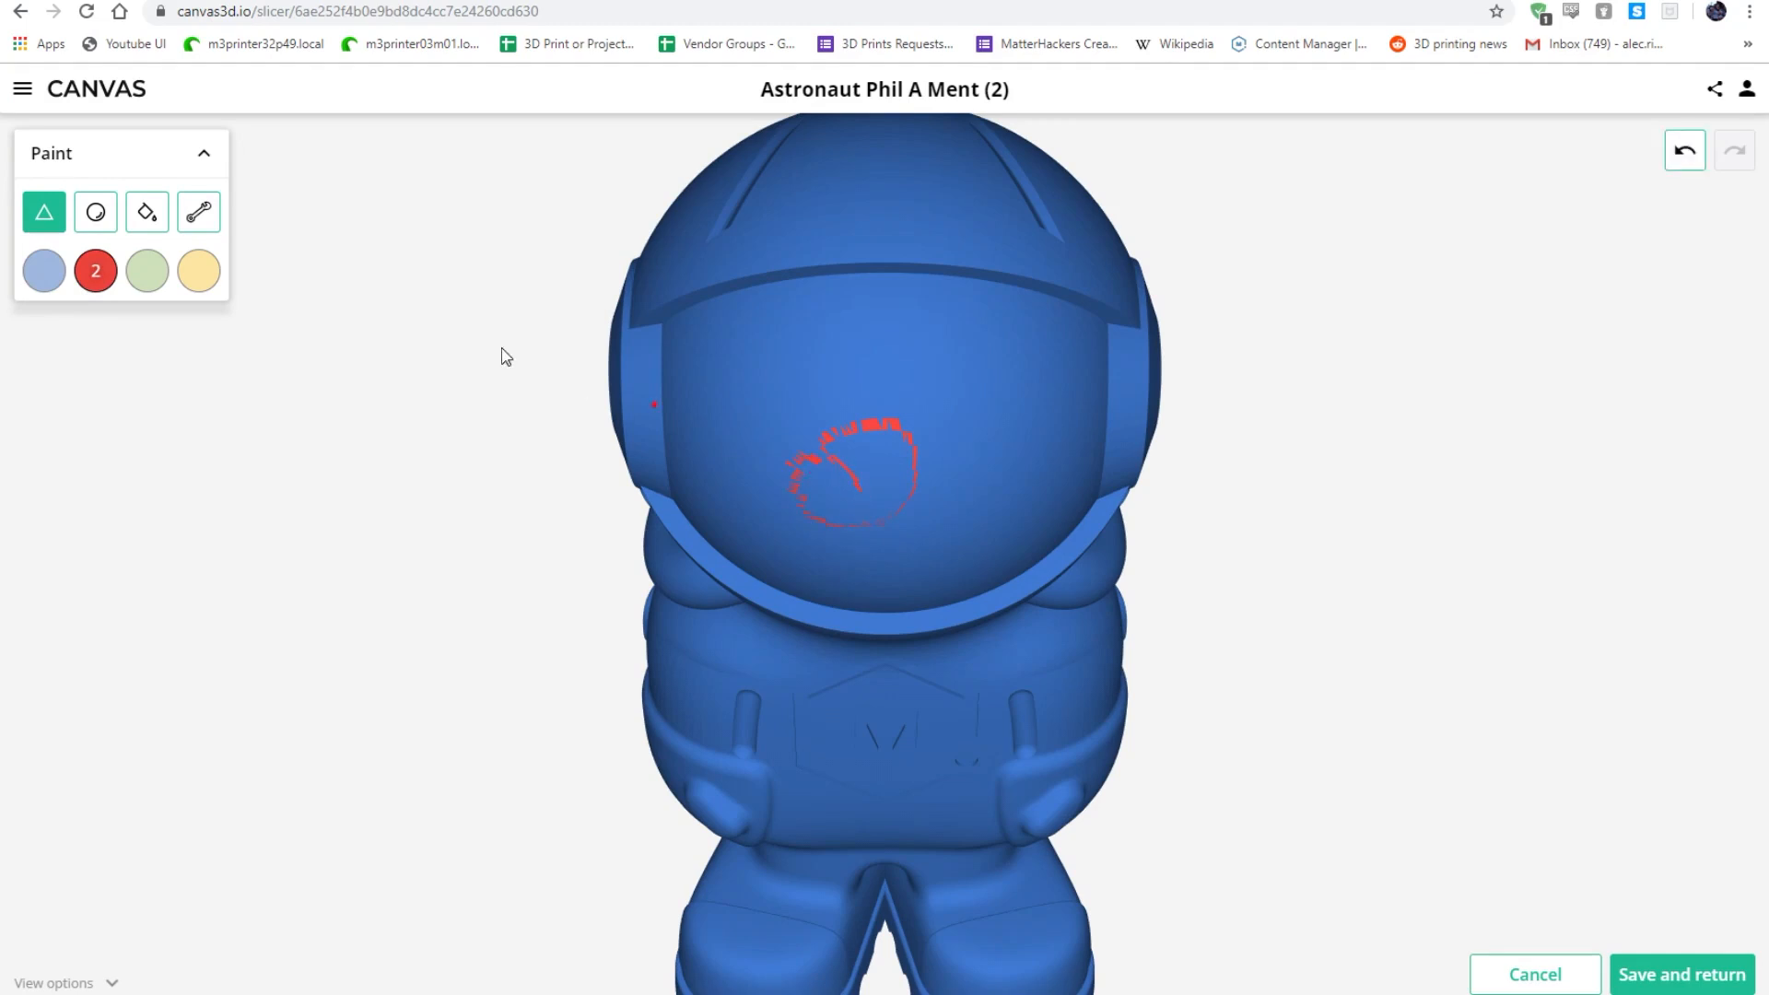
click(94, 212)
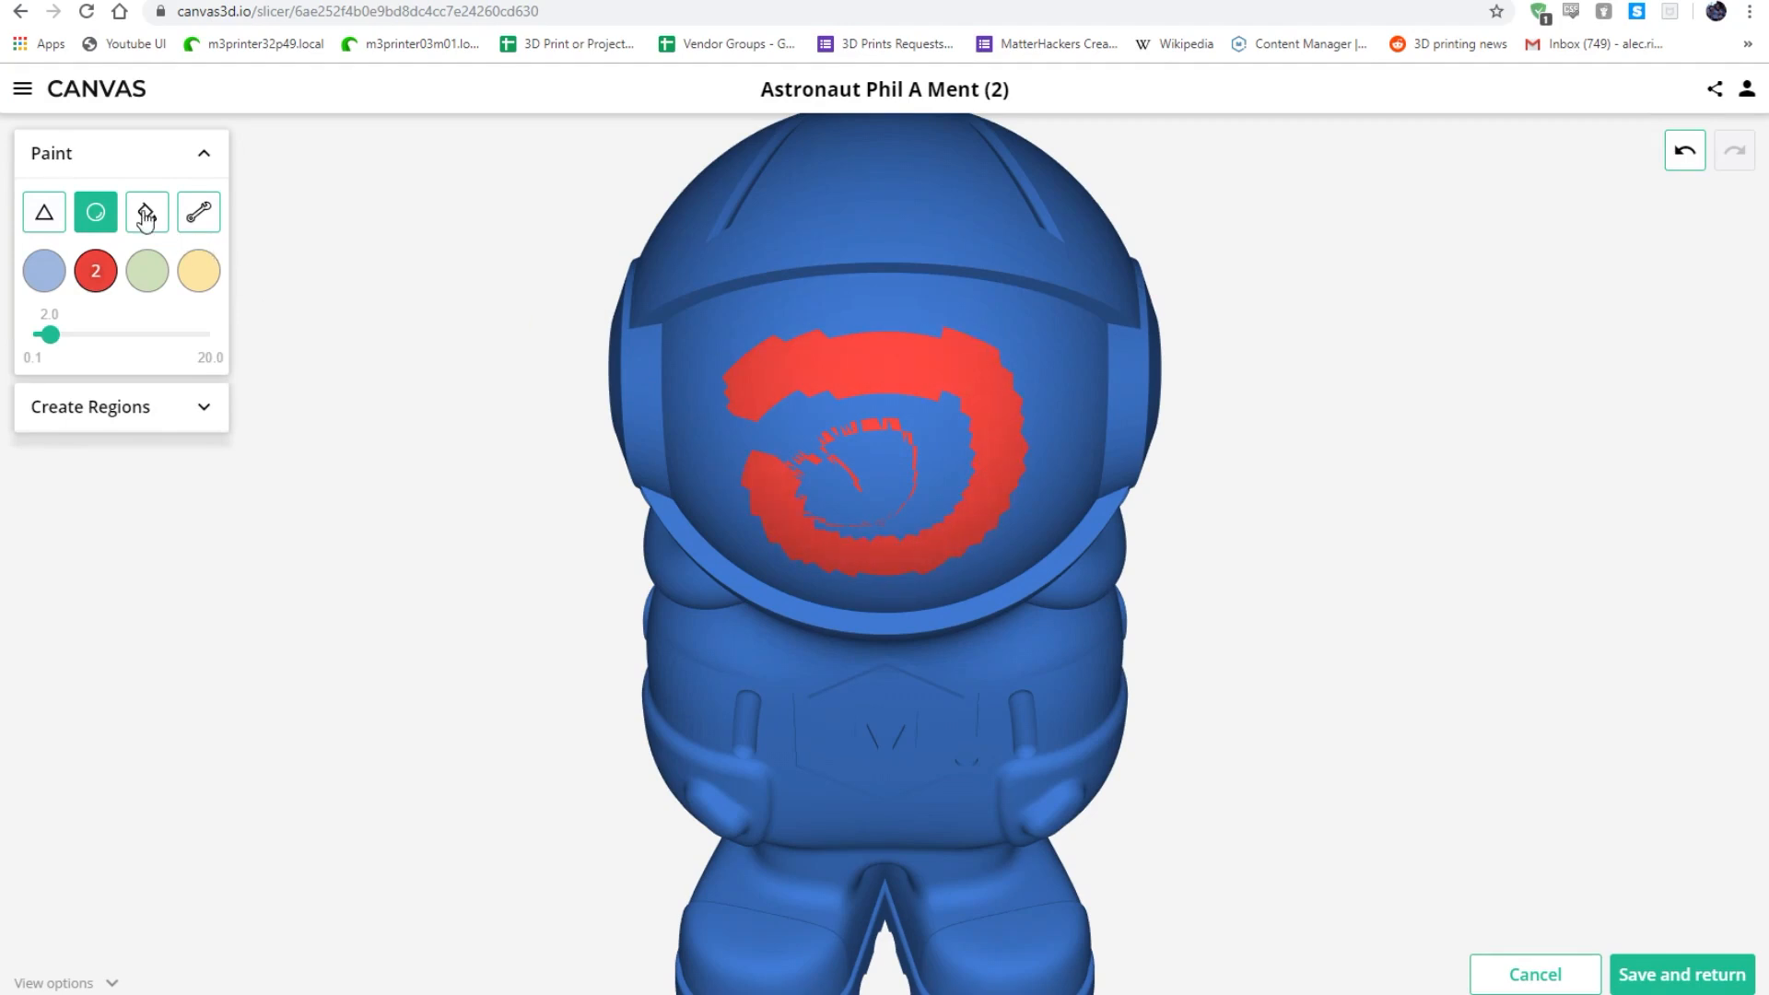
click(146, 212)
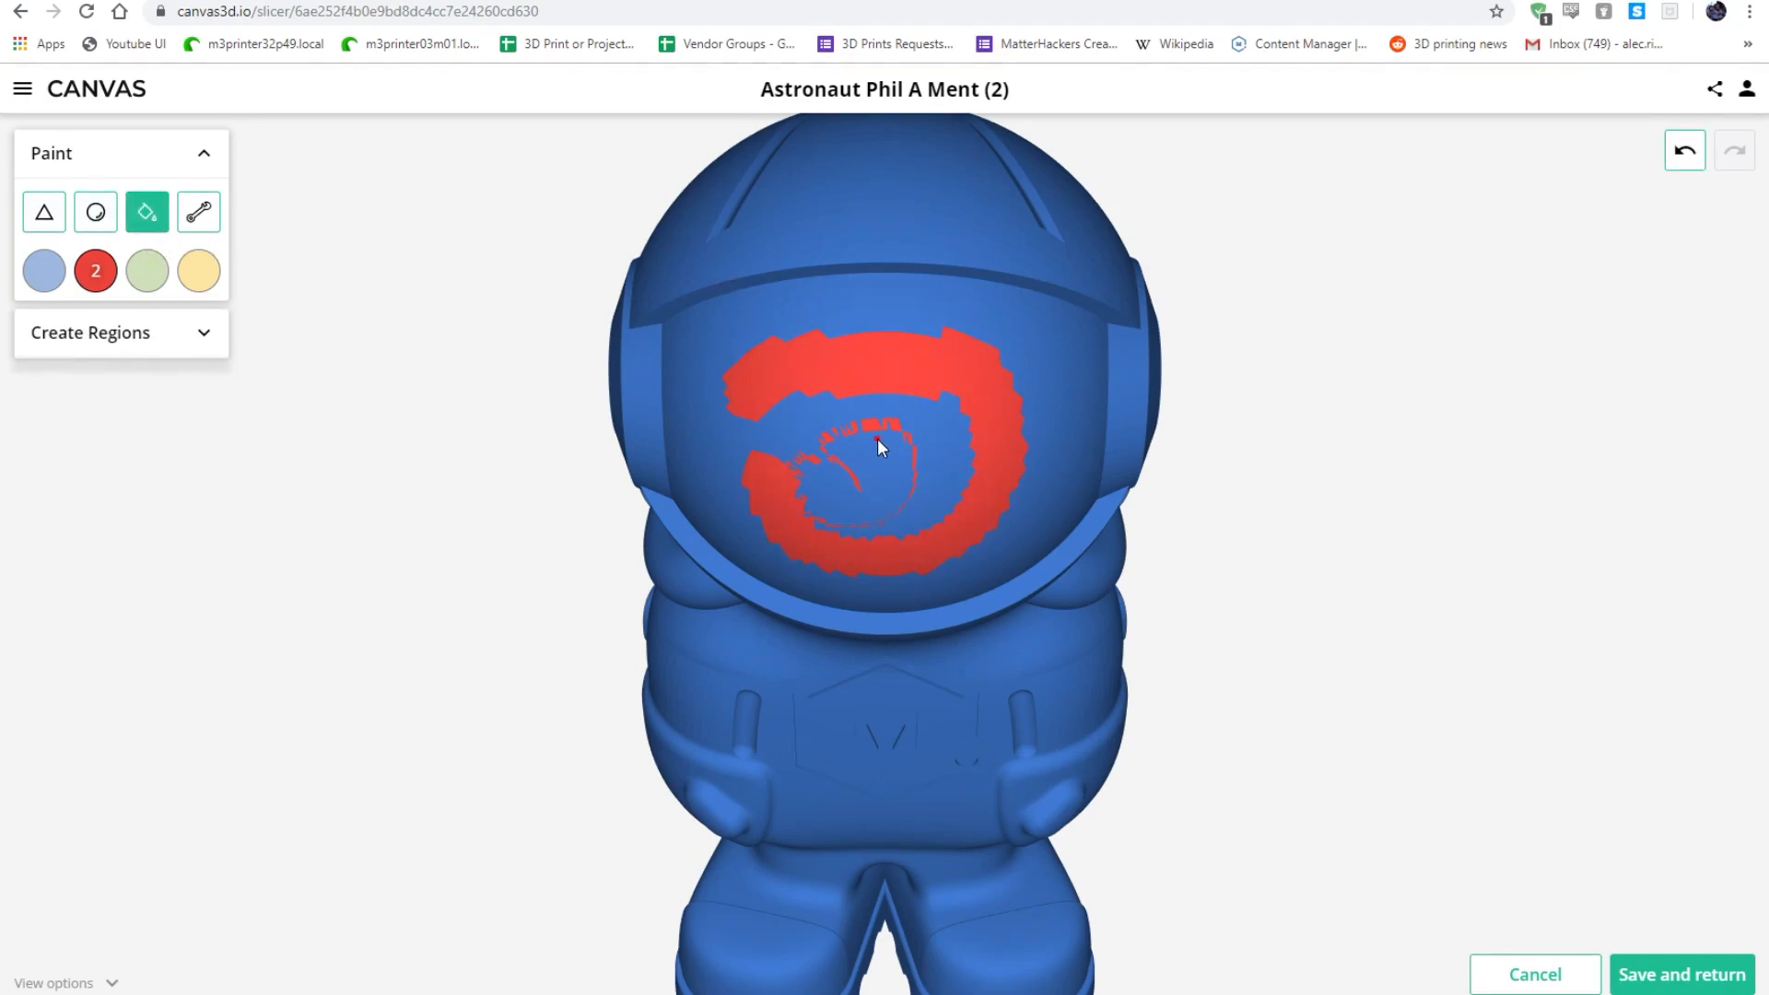
click(199, 212)
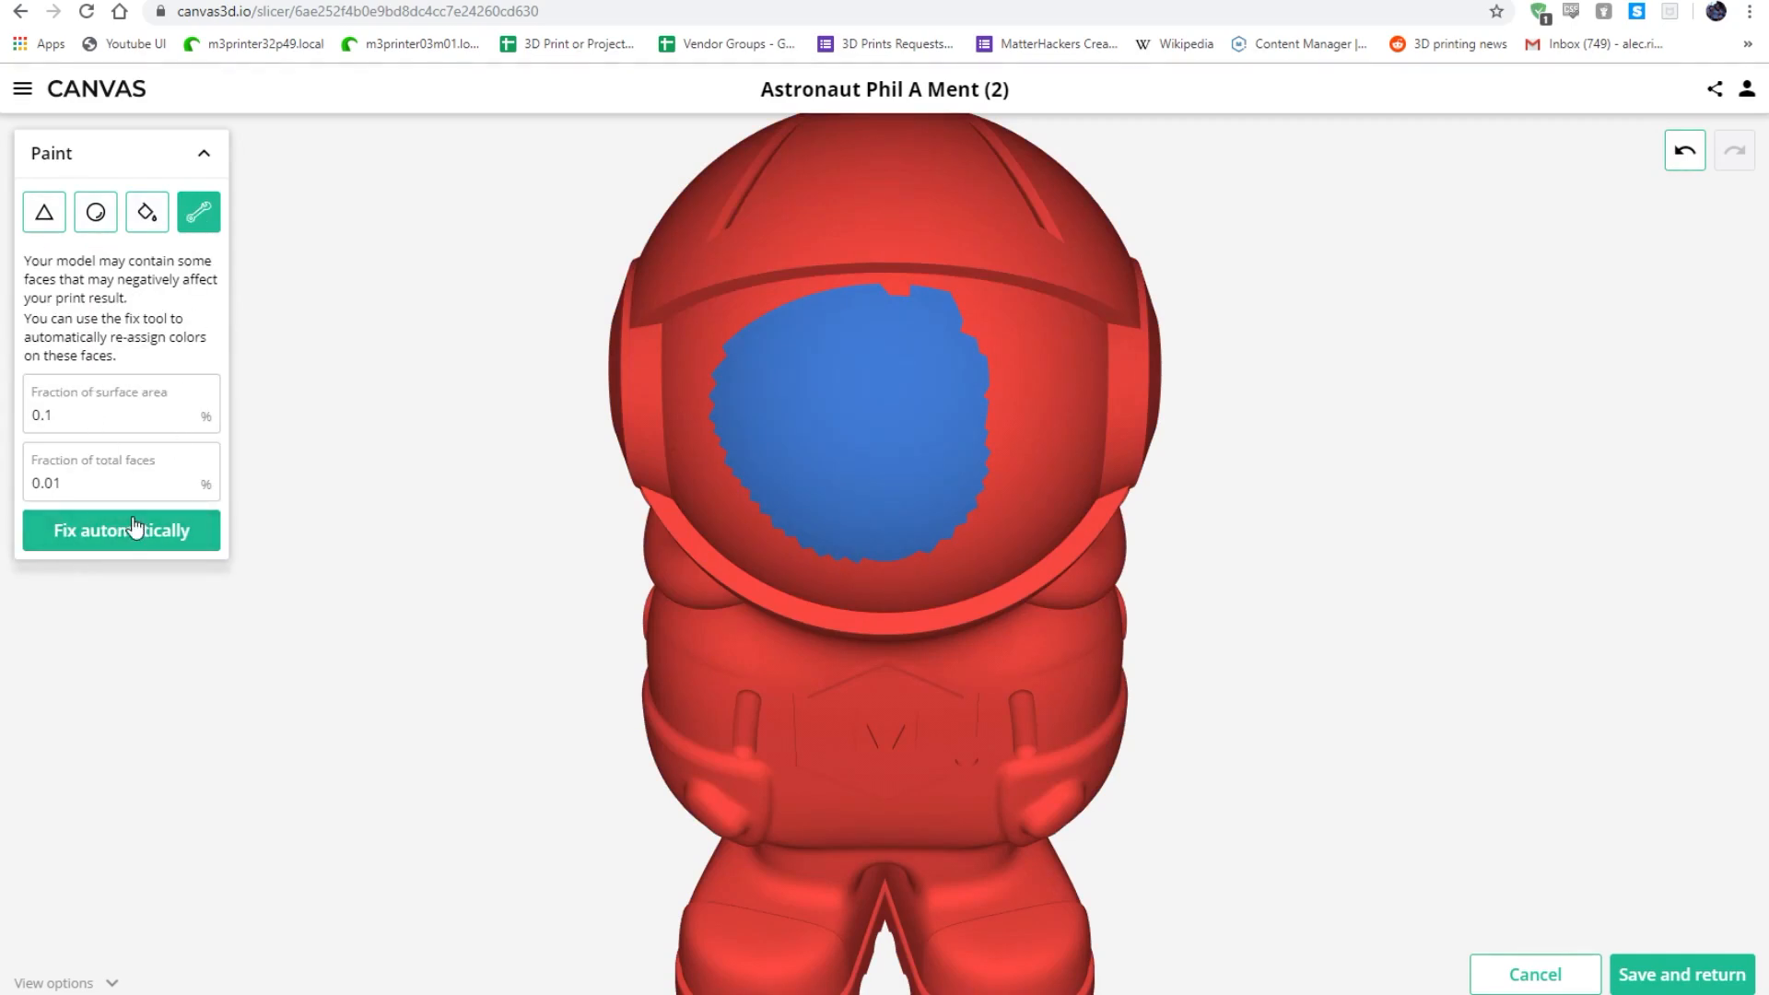
Run Fix automatically and confirm no painted faces need repair.
click(121, 530)
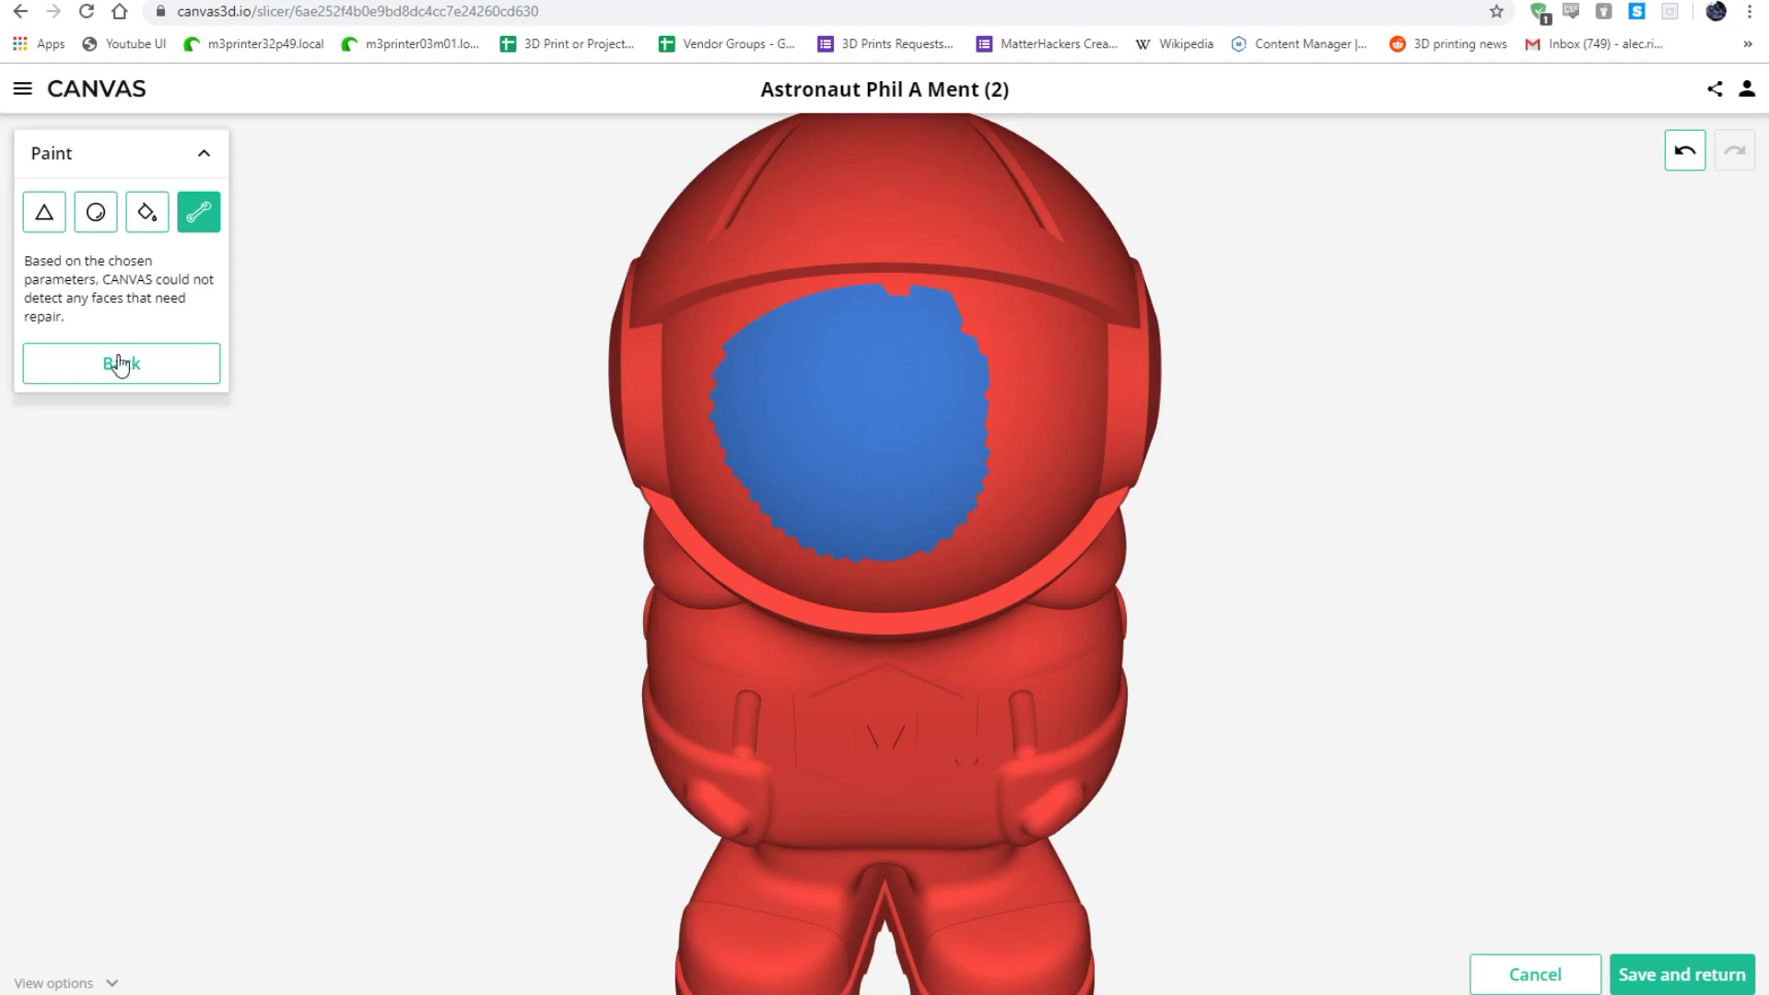
click(94, 212)
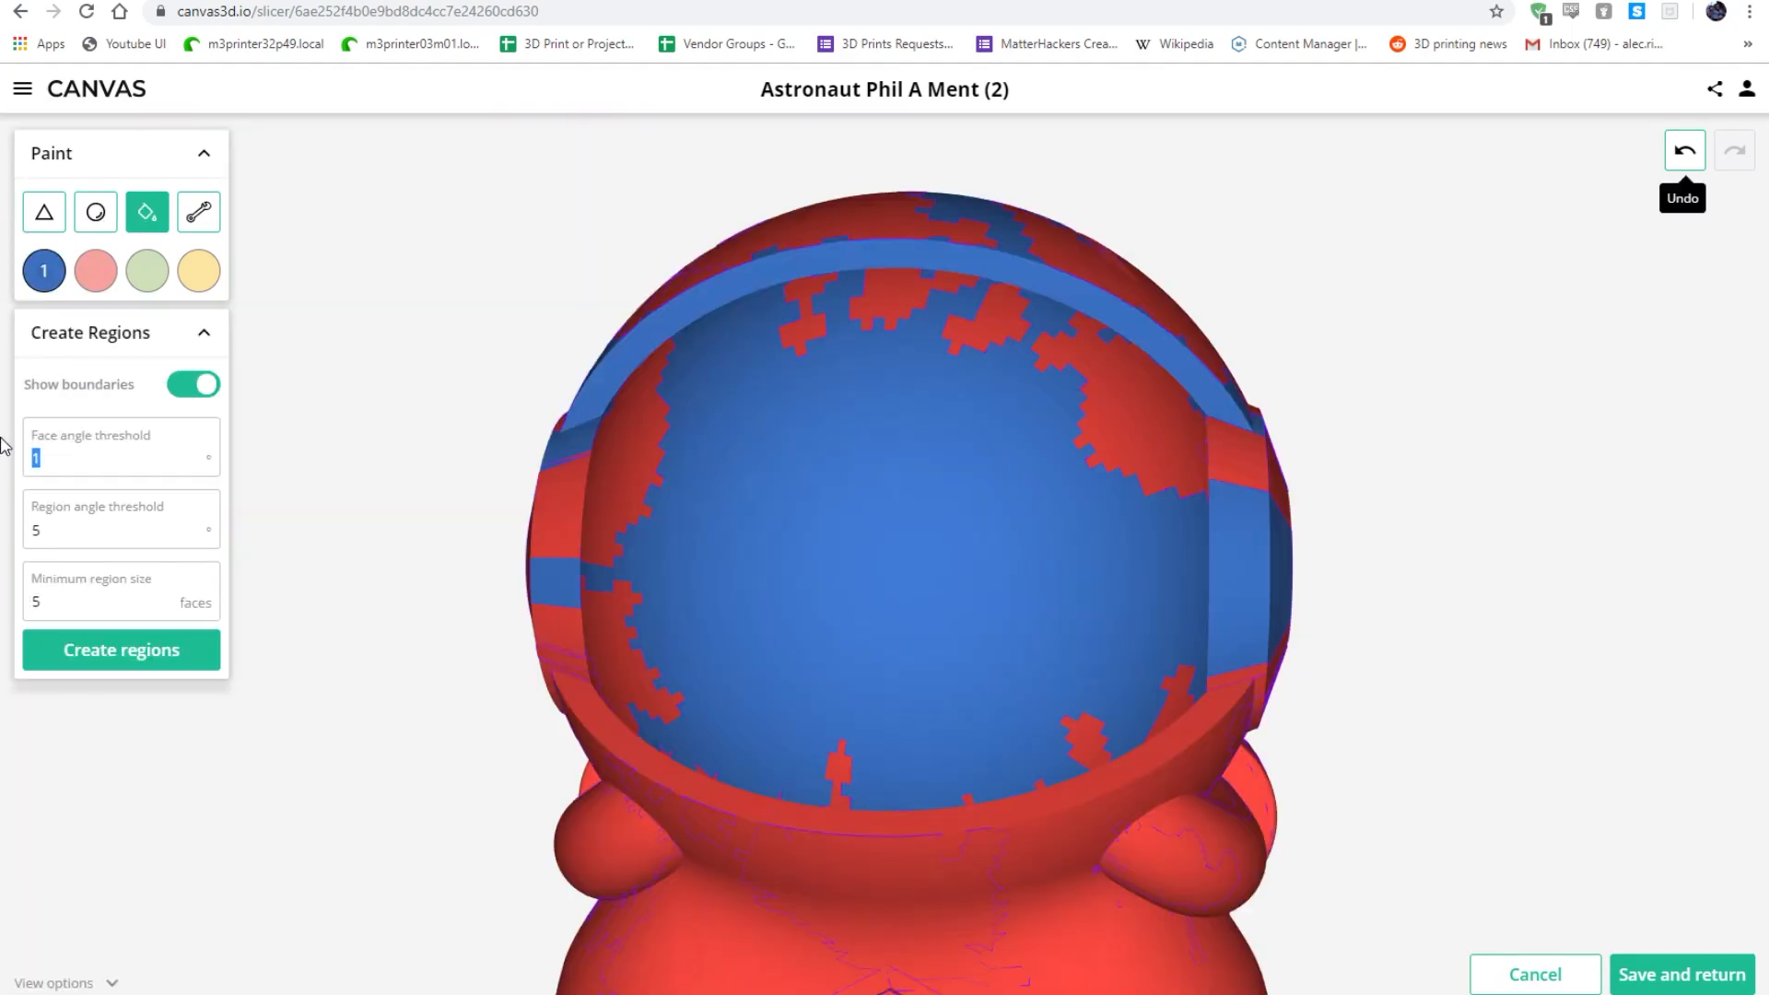
Create surface regions, fill the visor blue and switch to red for the helmet rim.
click(120, 651)
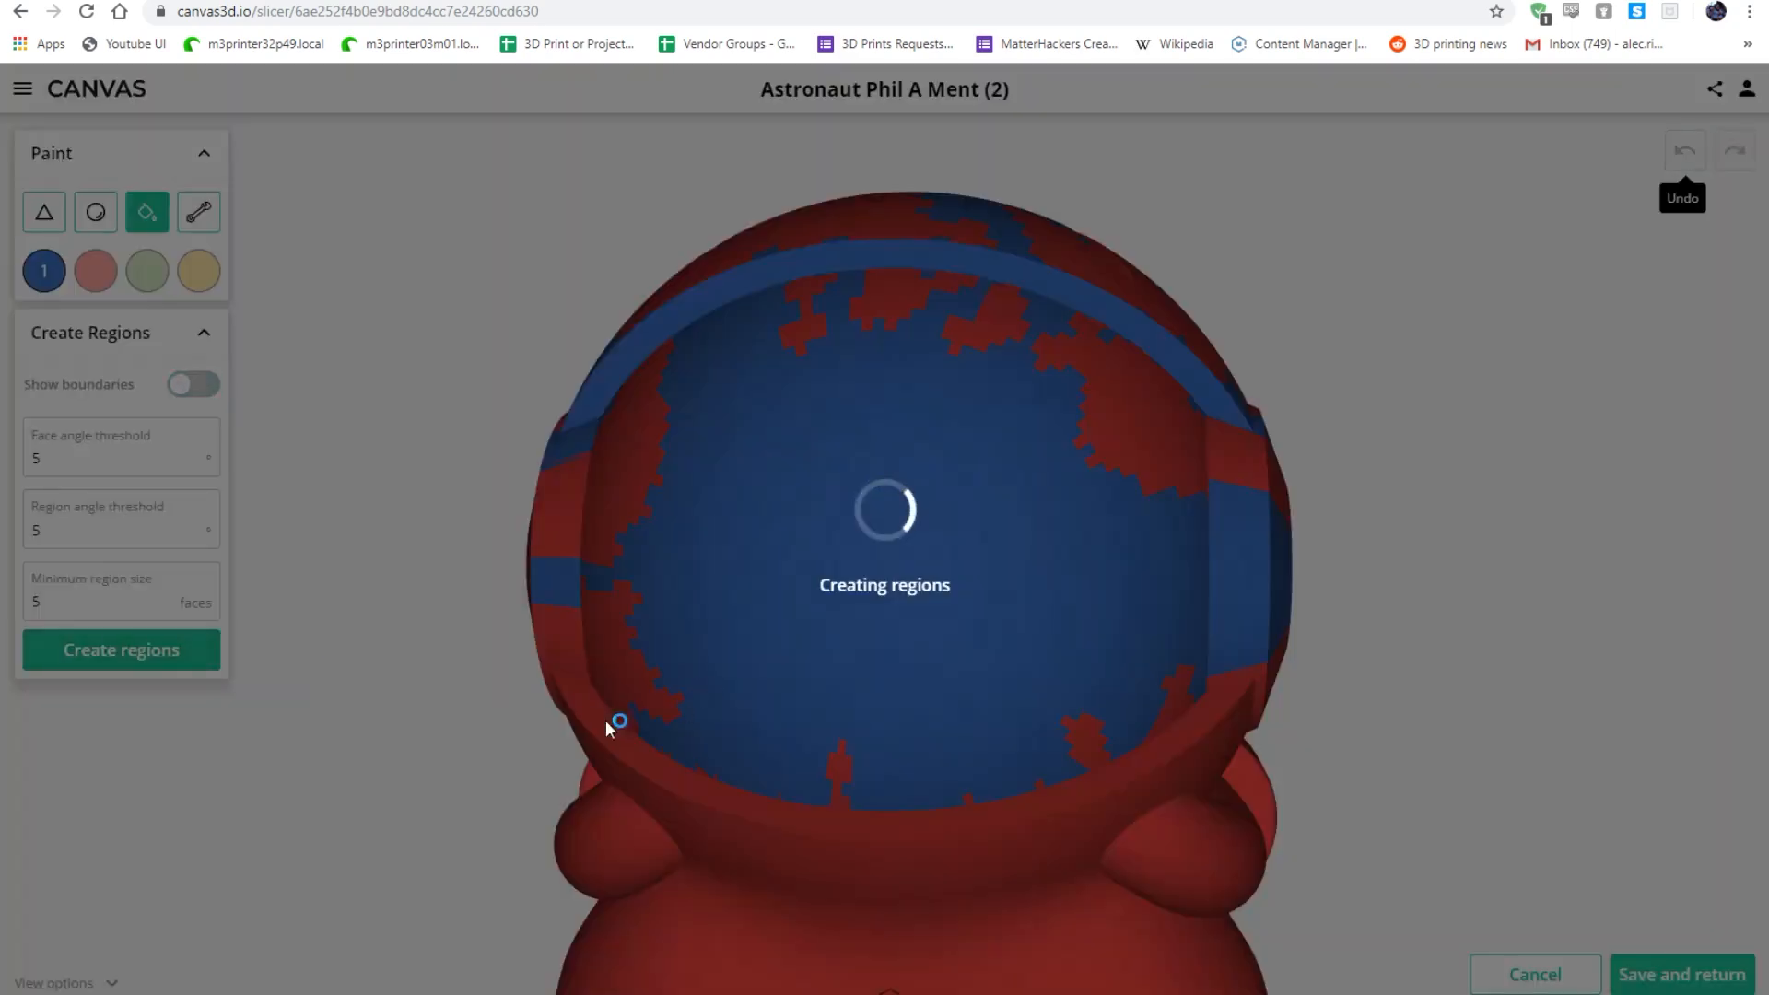
click(194, 384)
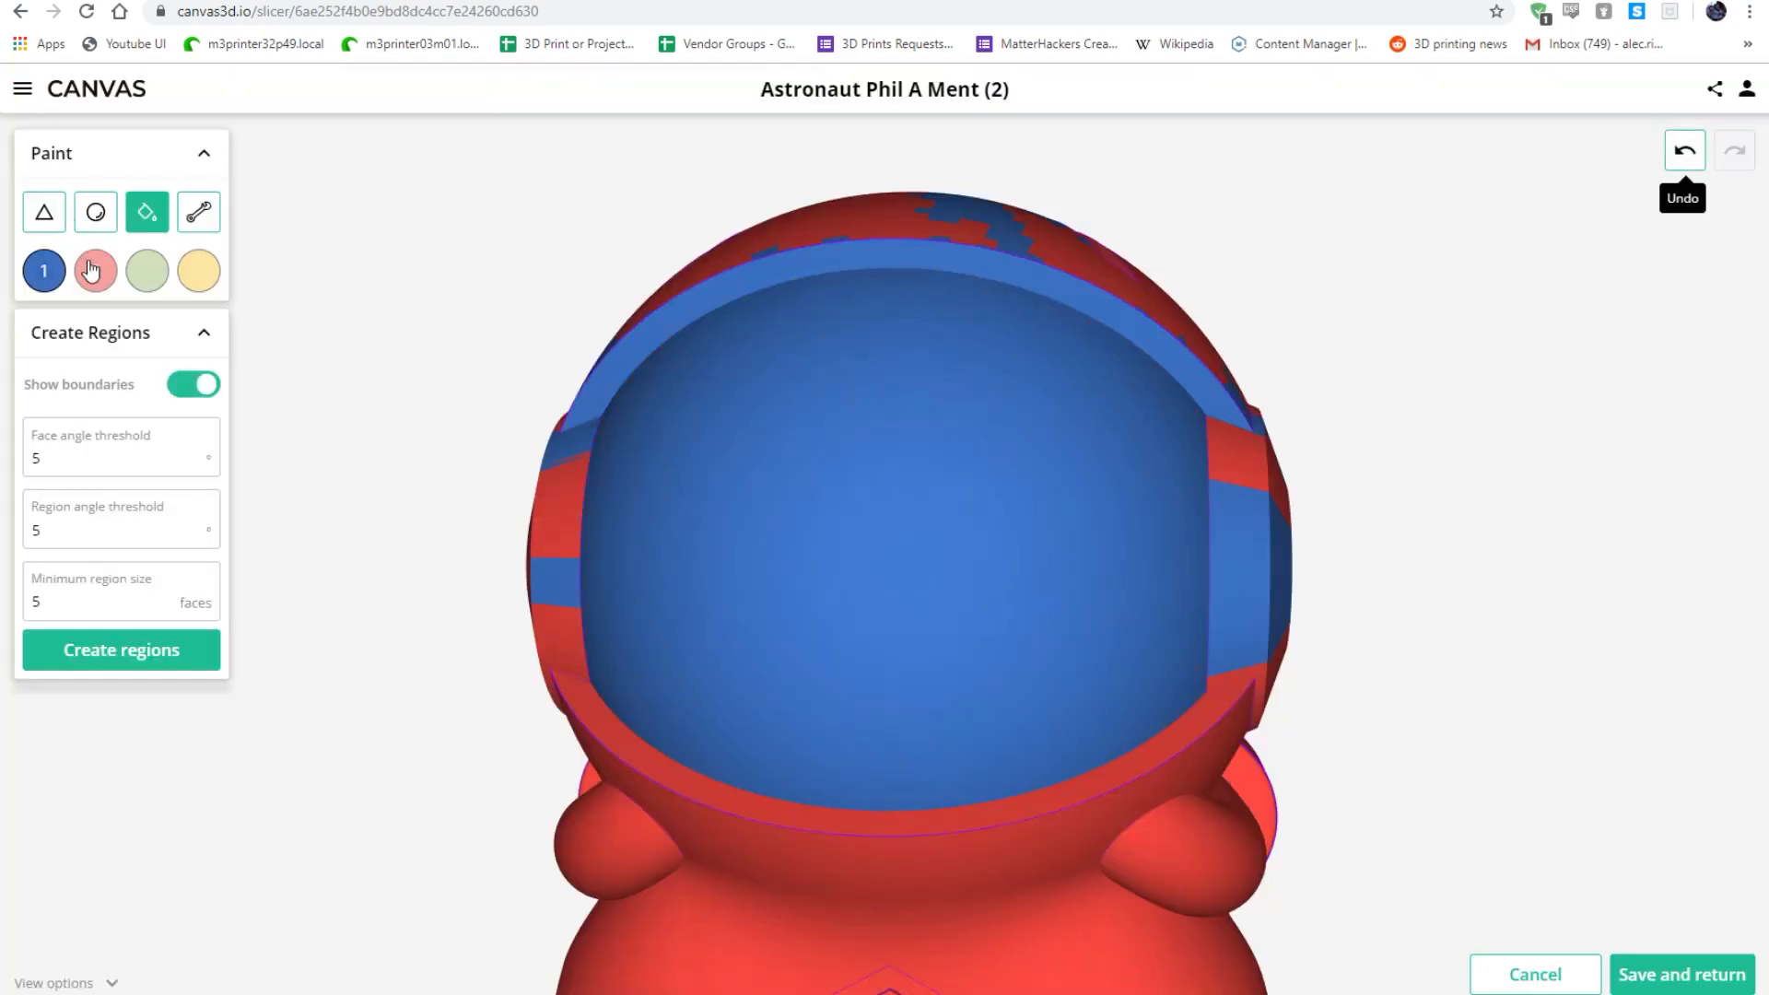
click(94, 271)
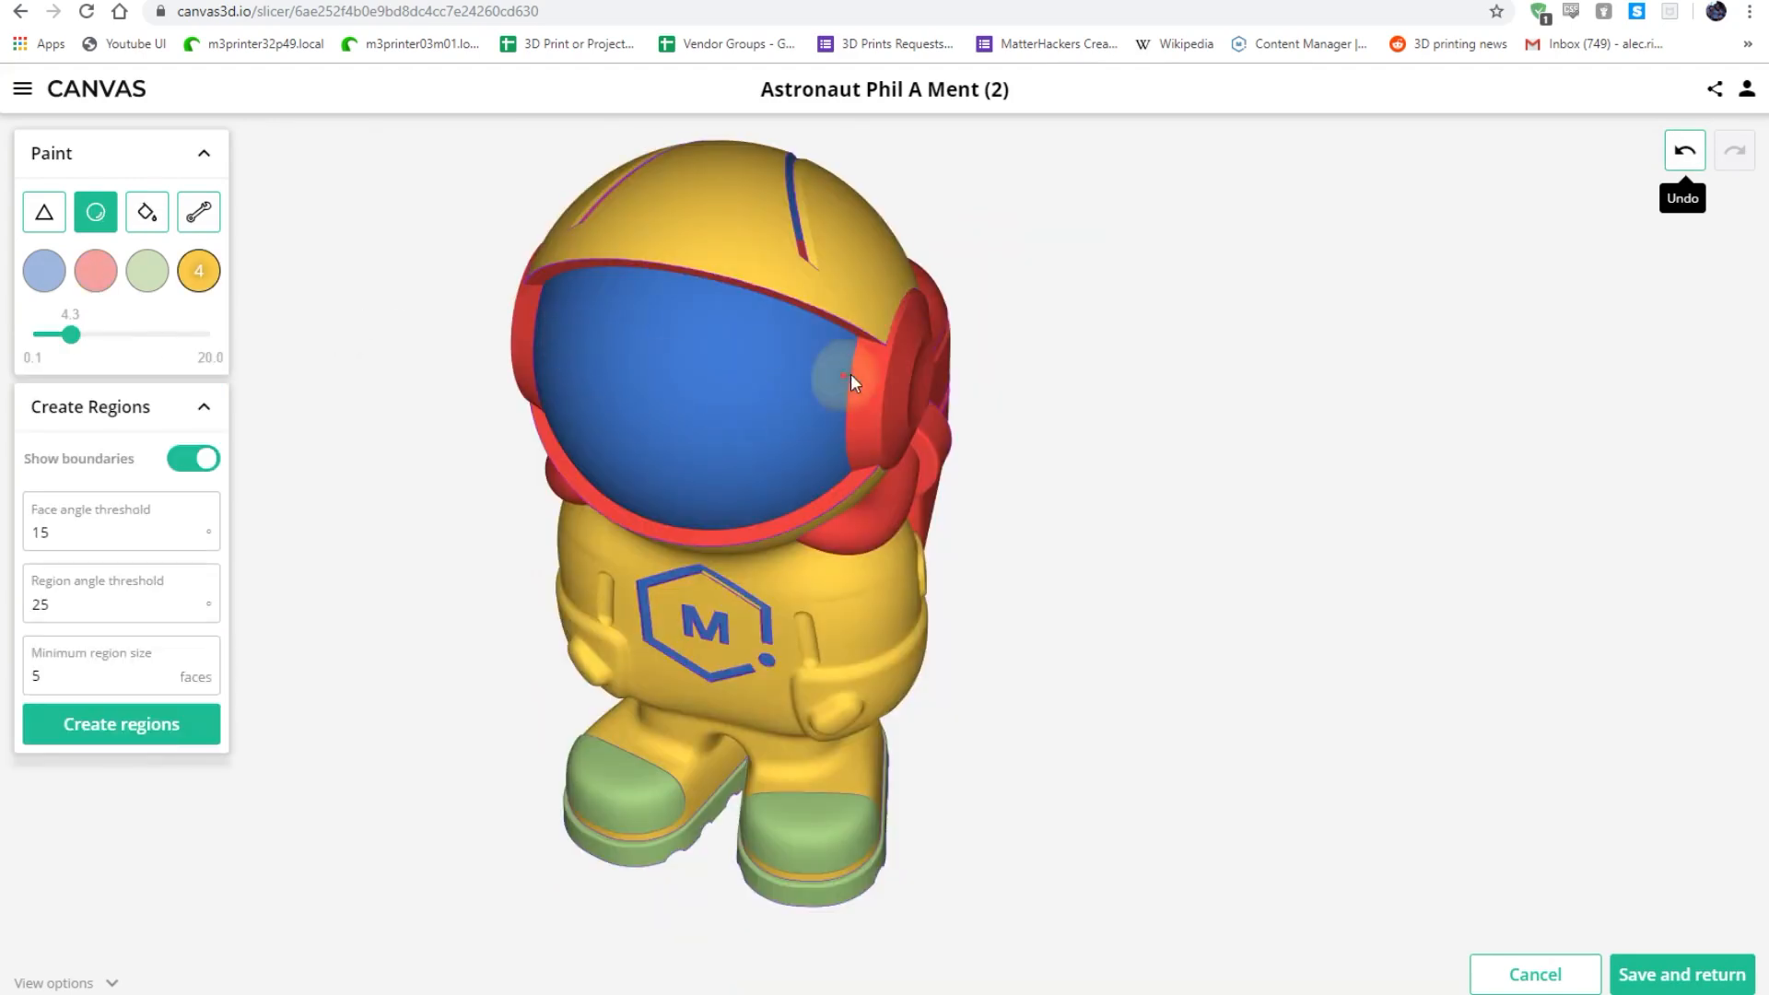
Paint the boot sole stripes green with bucket fill and brush.
click(857, 361)
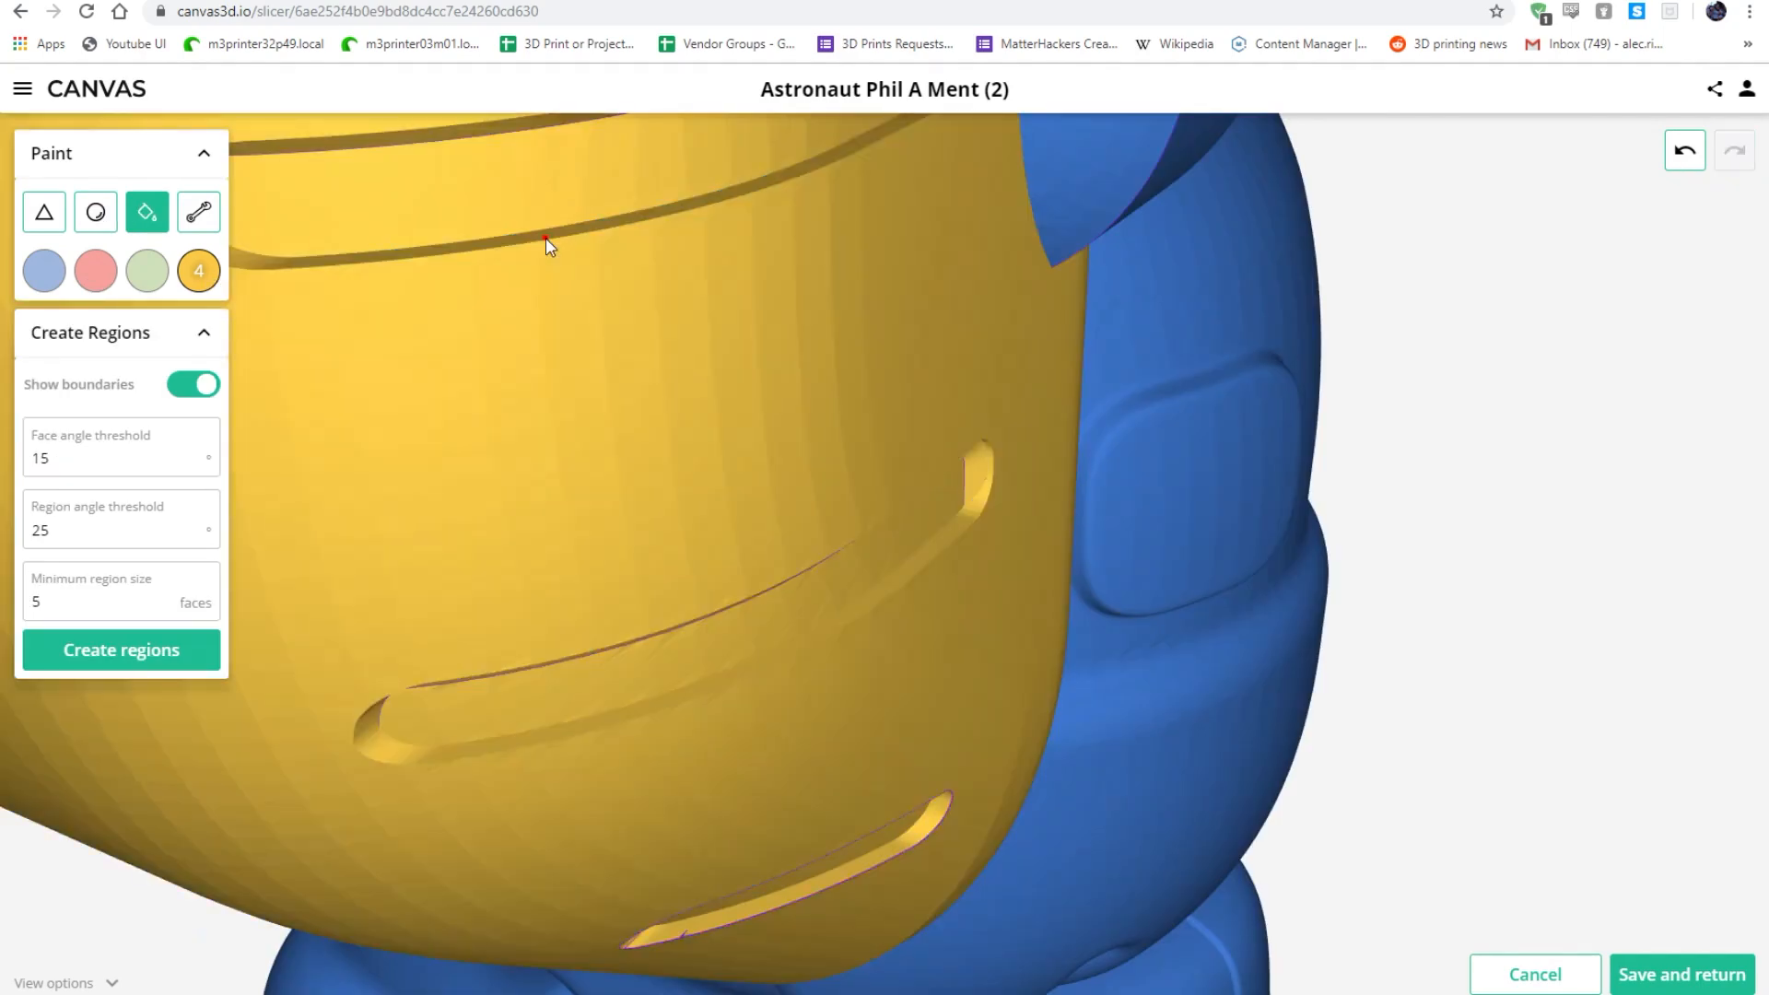
mouse_move(190, 240)
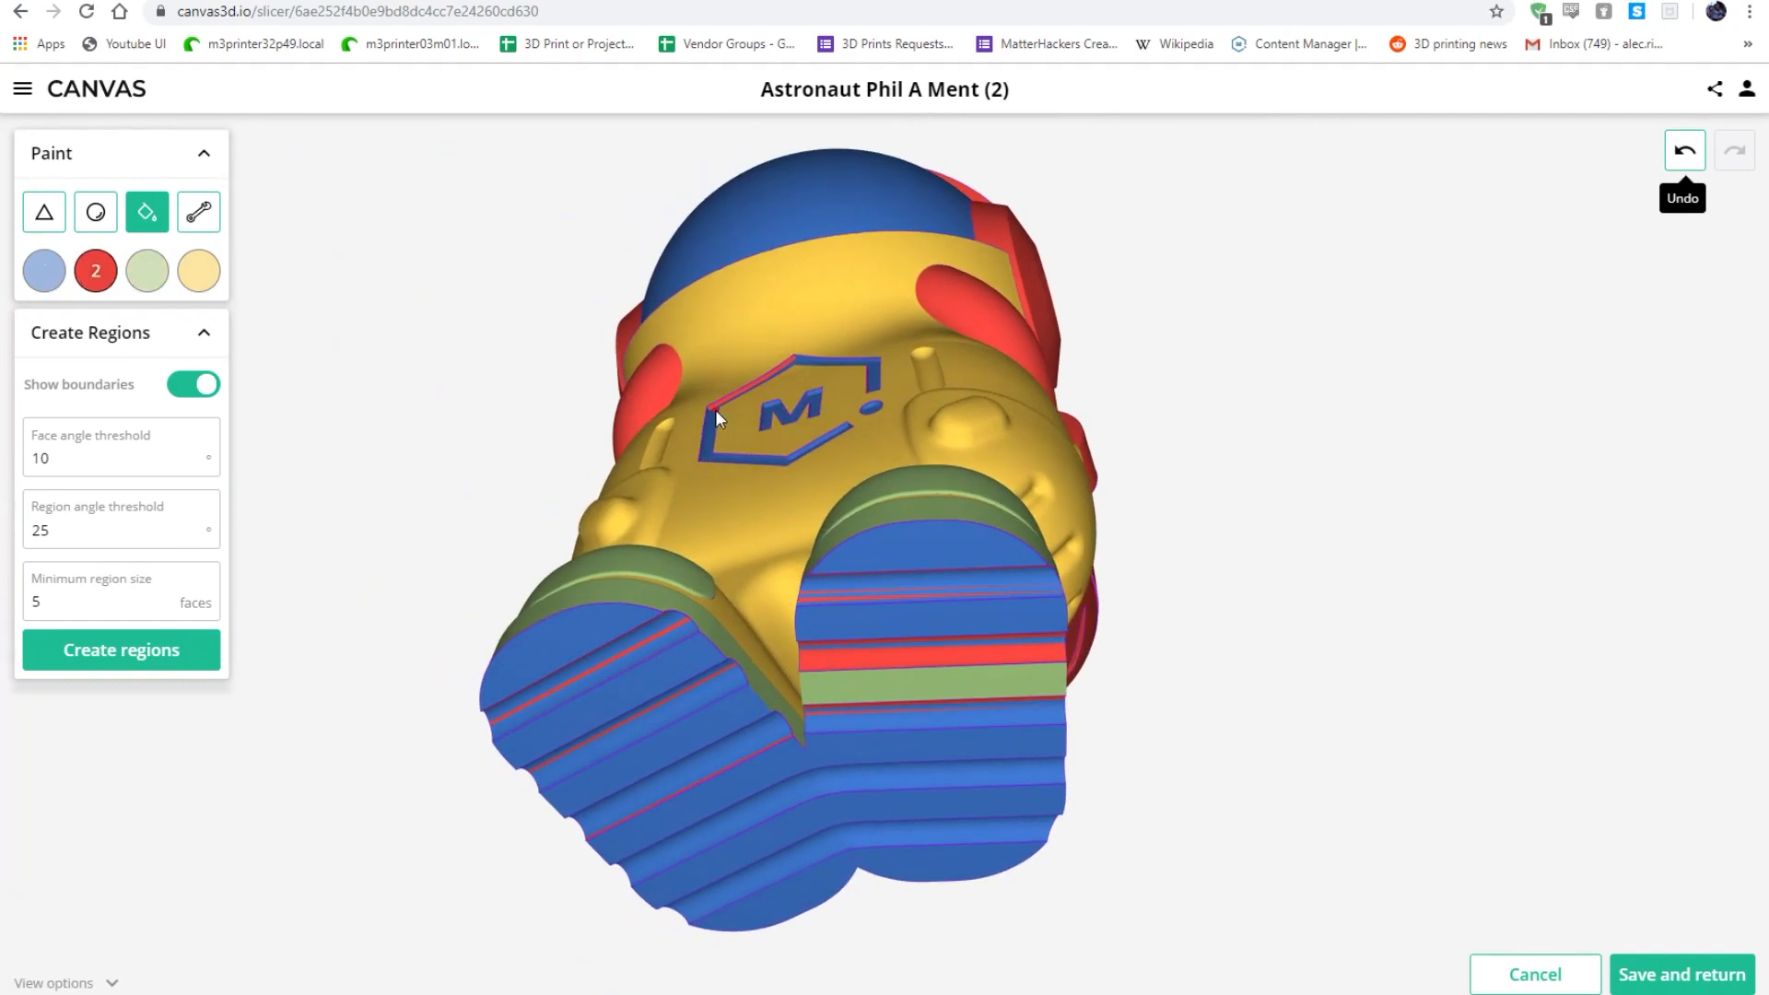
click(1683, 148)
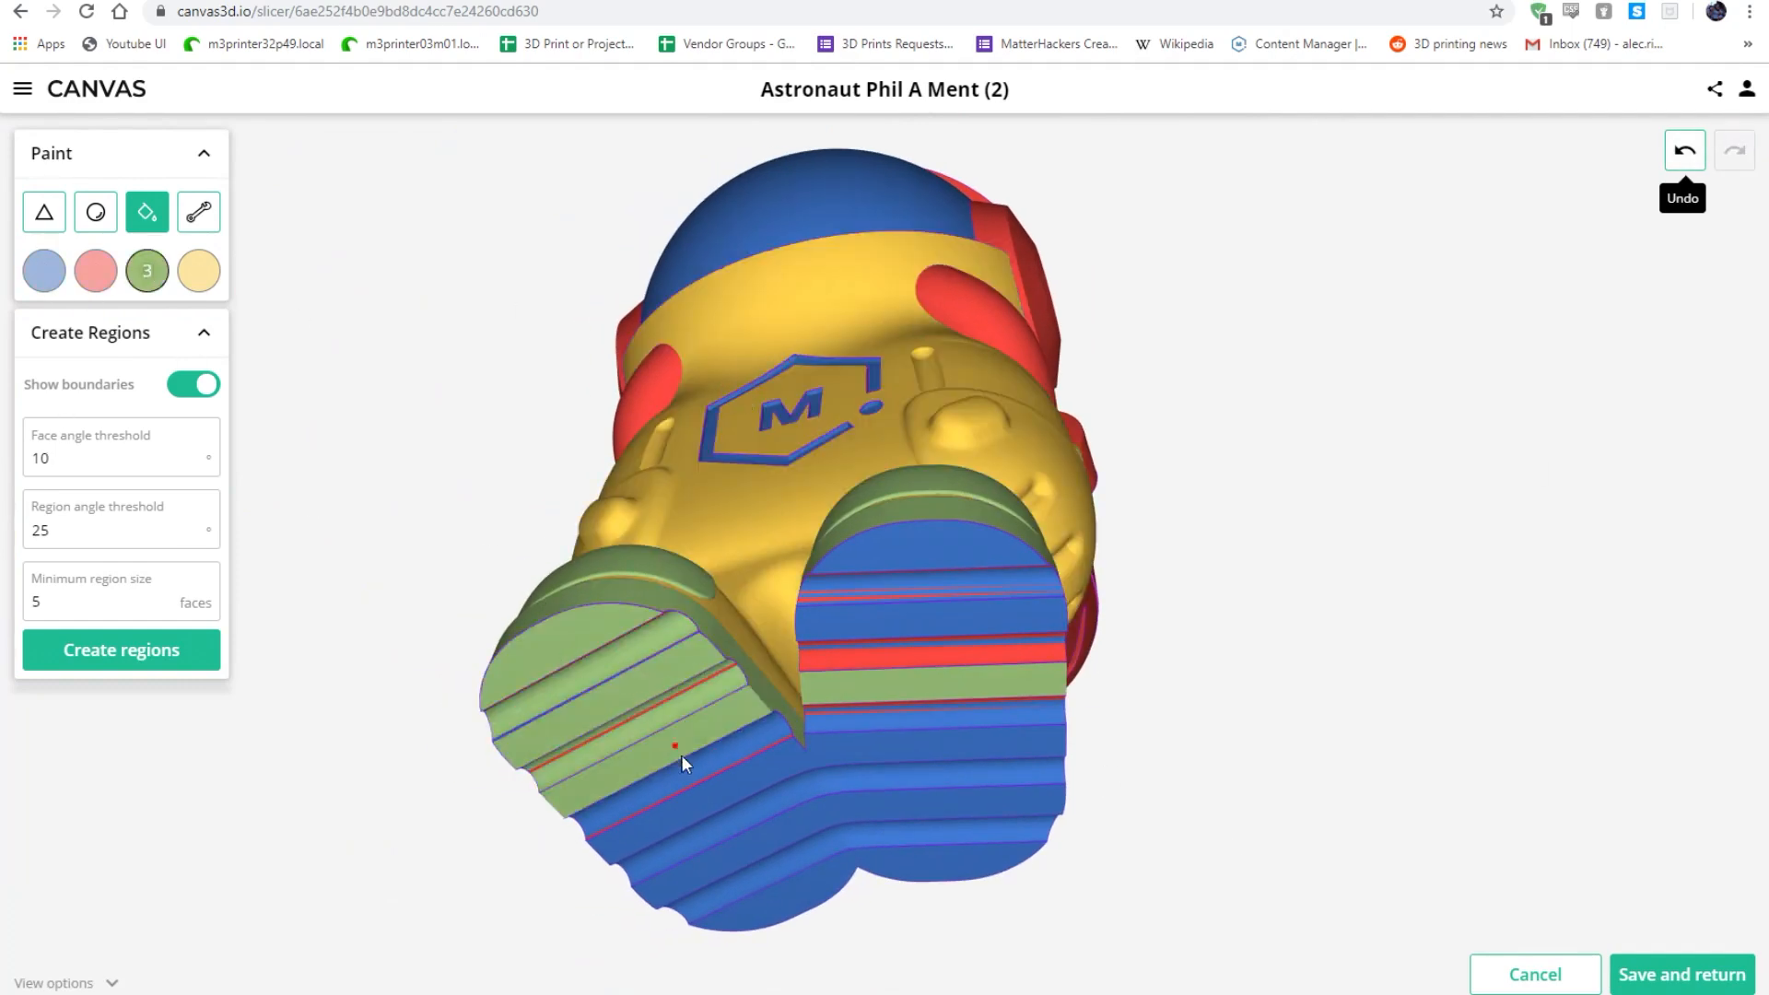
click(96, 212)
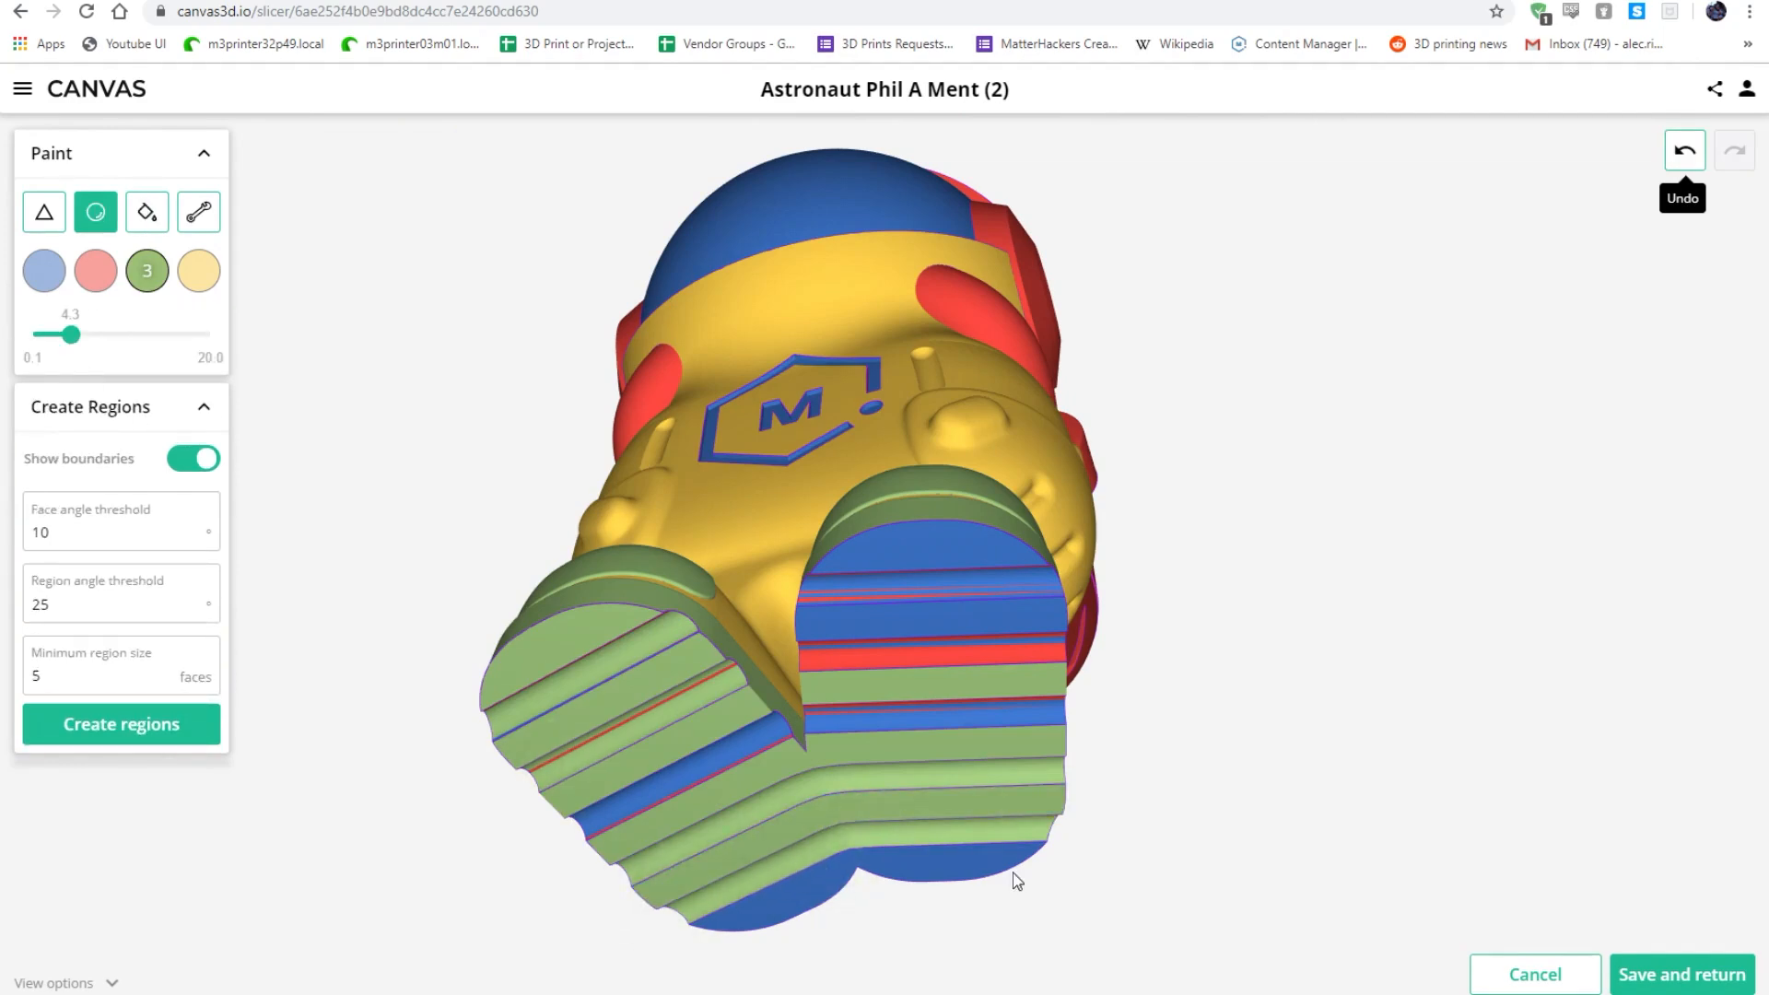
click(146, 212)
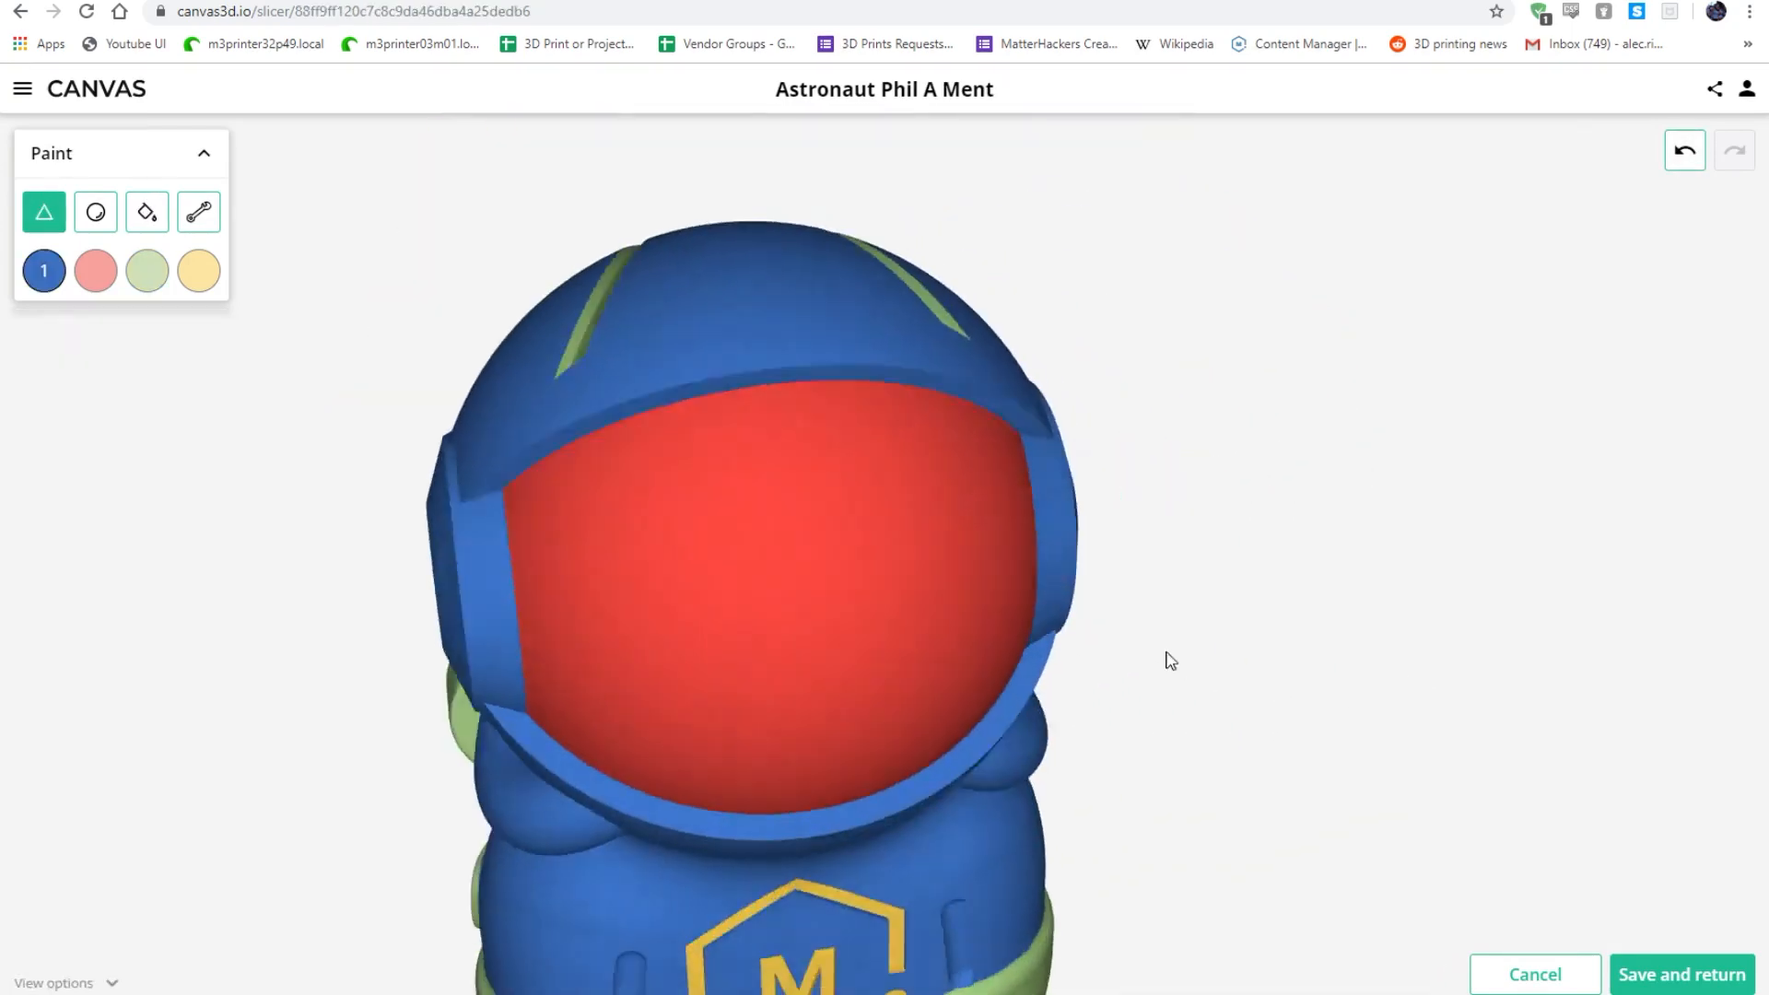
Save the four-colour astronaut back onto the print bed beside the transition tower.
click(1681, 974)
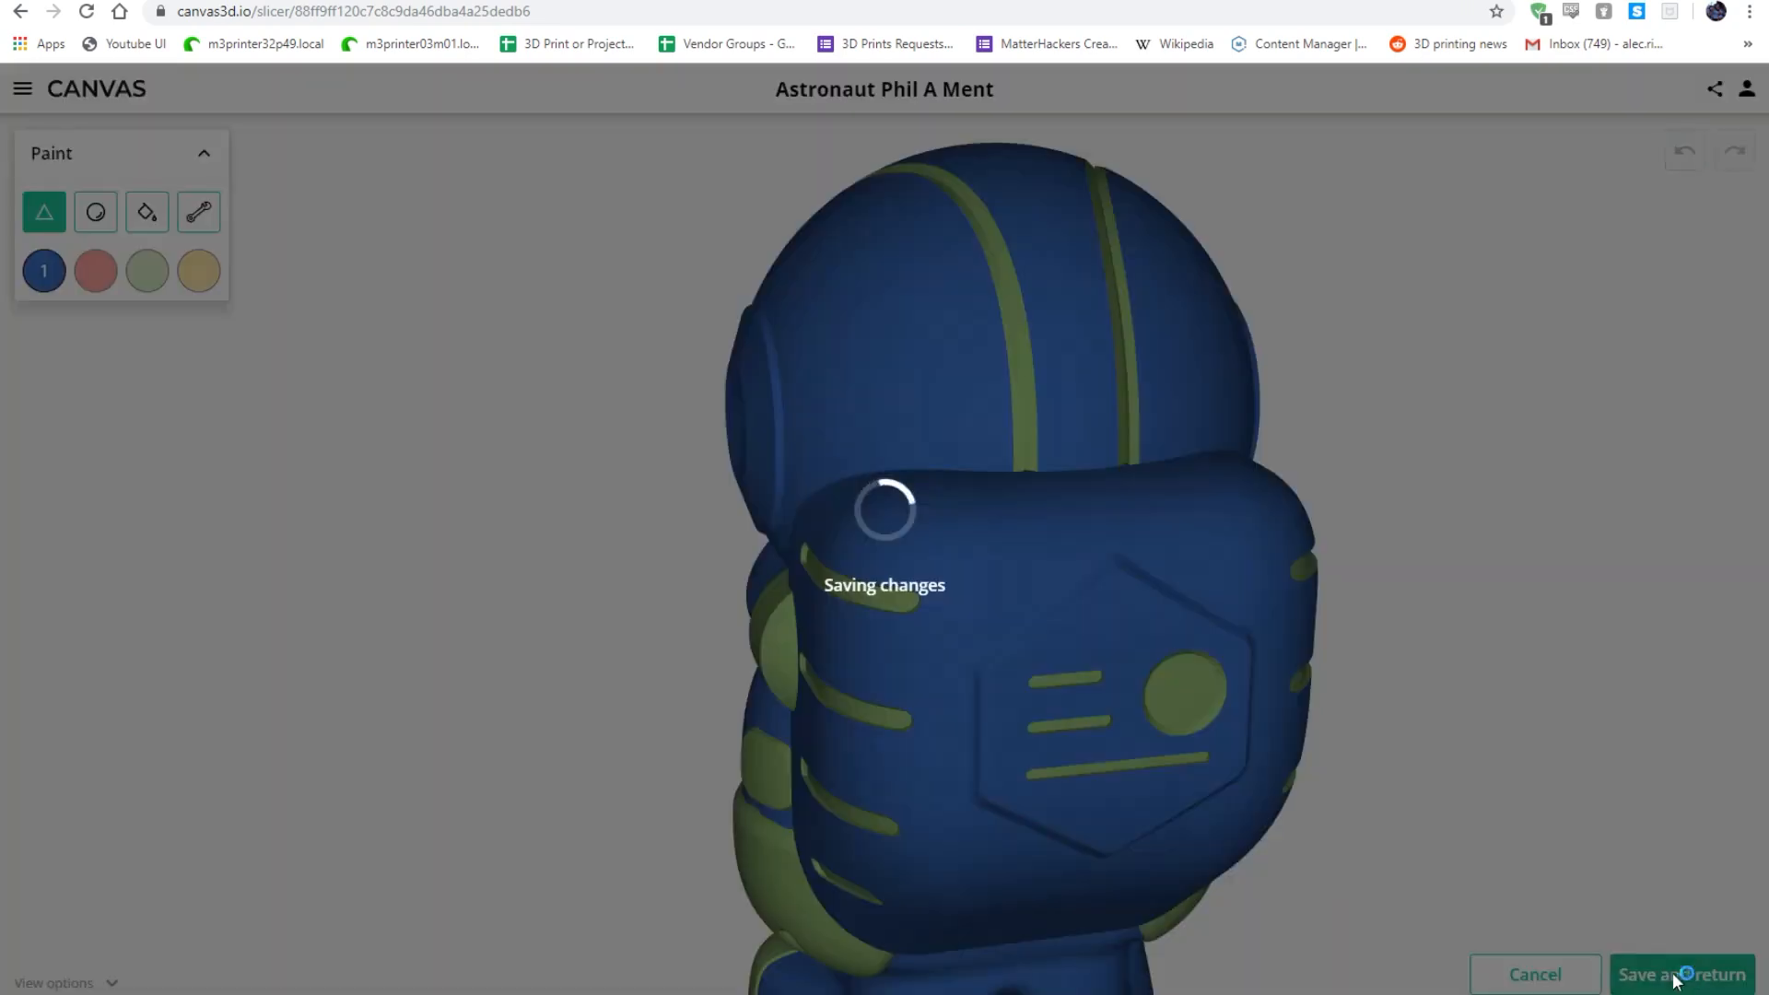
click(1683, 973)
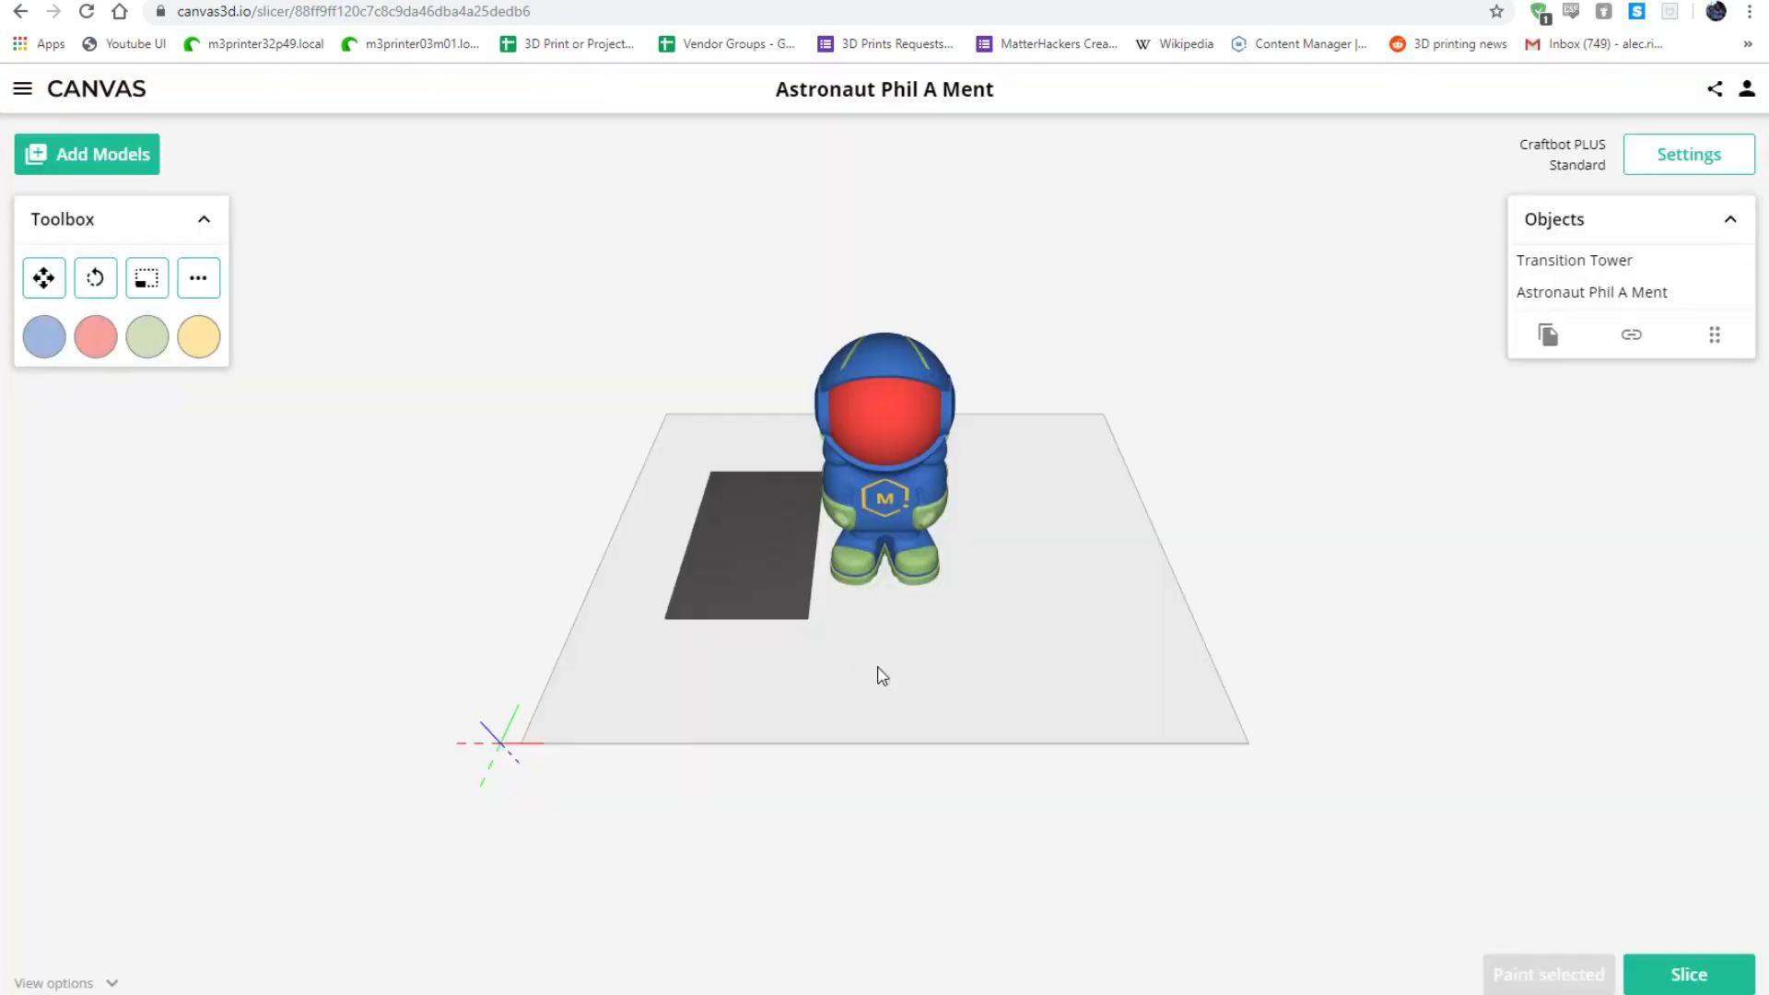